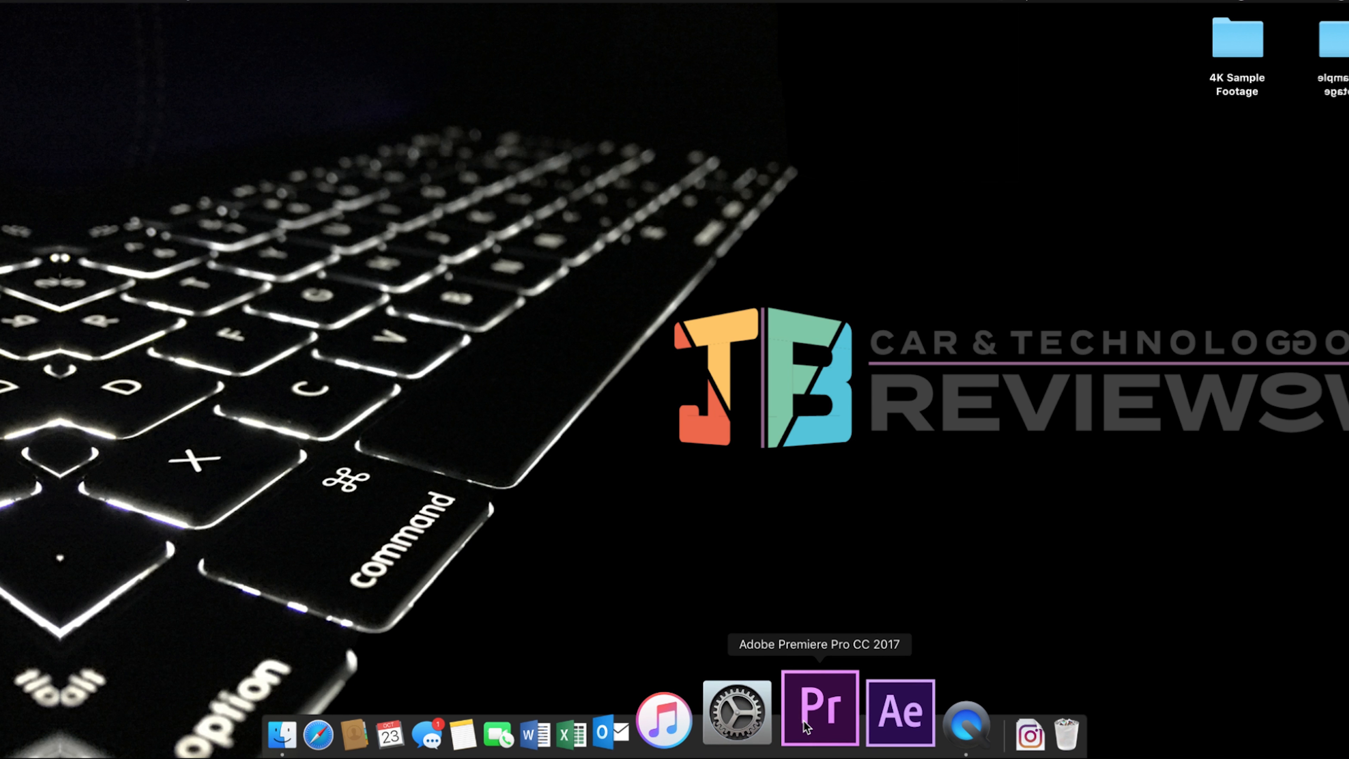
Launch Premiere Pro CC 2017 from the Dock to reach its start screen.
{"action": "left_click", "coordinate": [817, 715]}
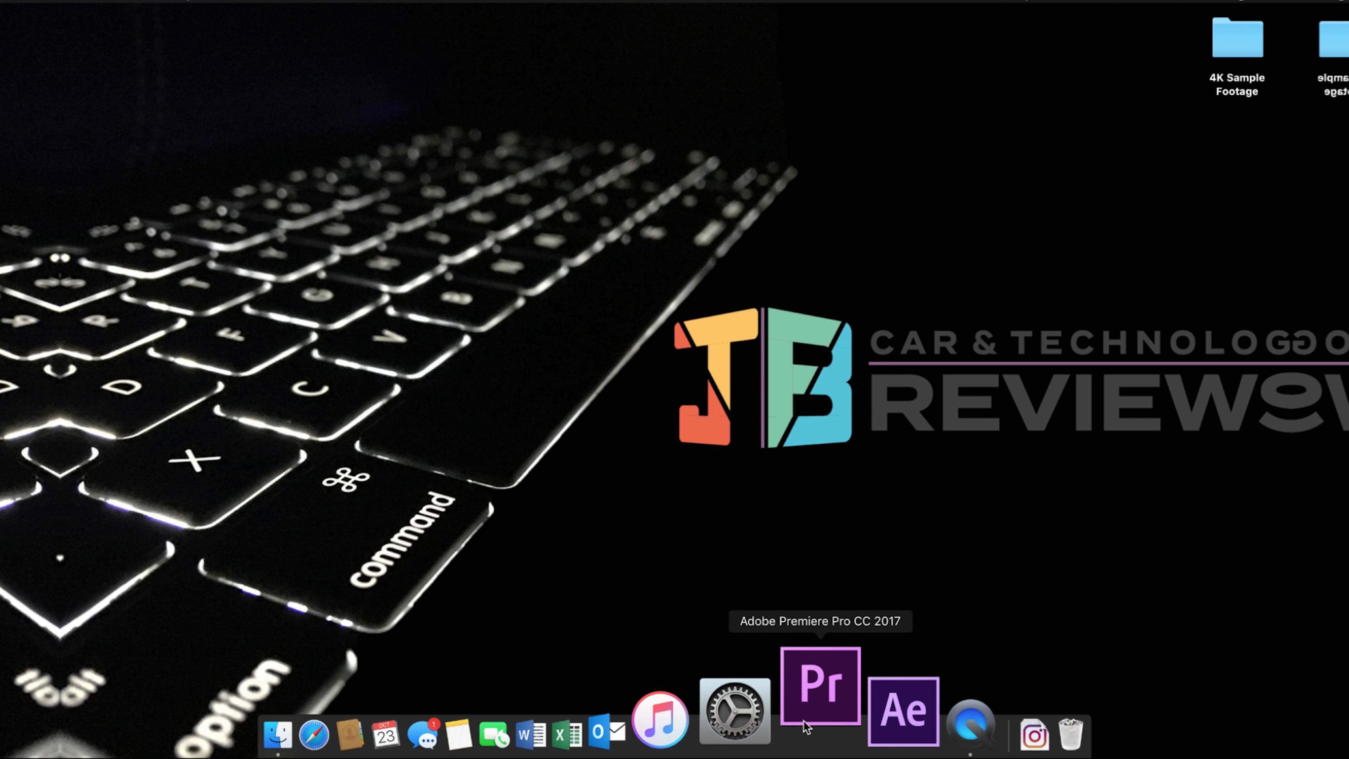
{"action": "left_click", "coordinate": [818, 692]}
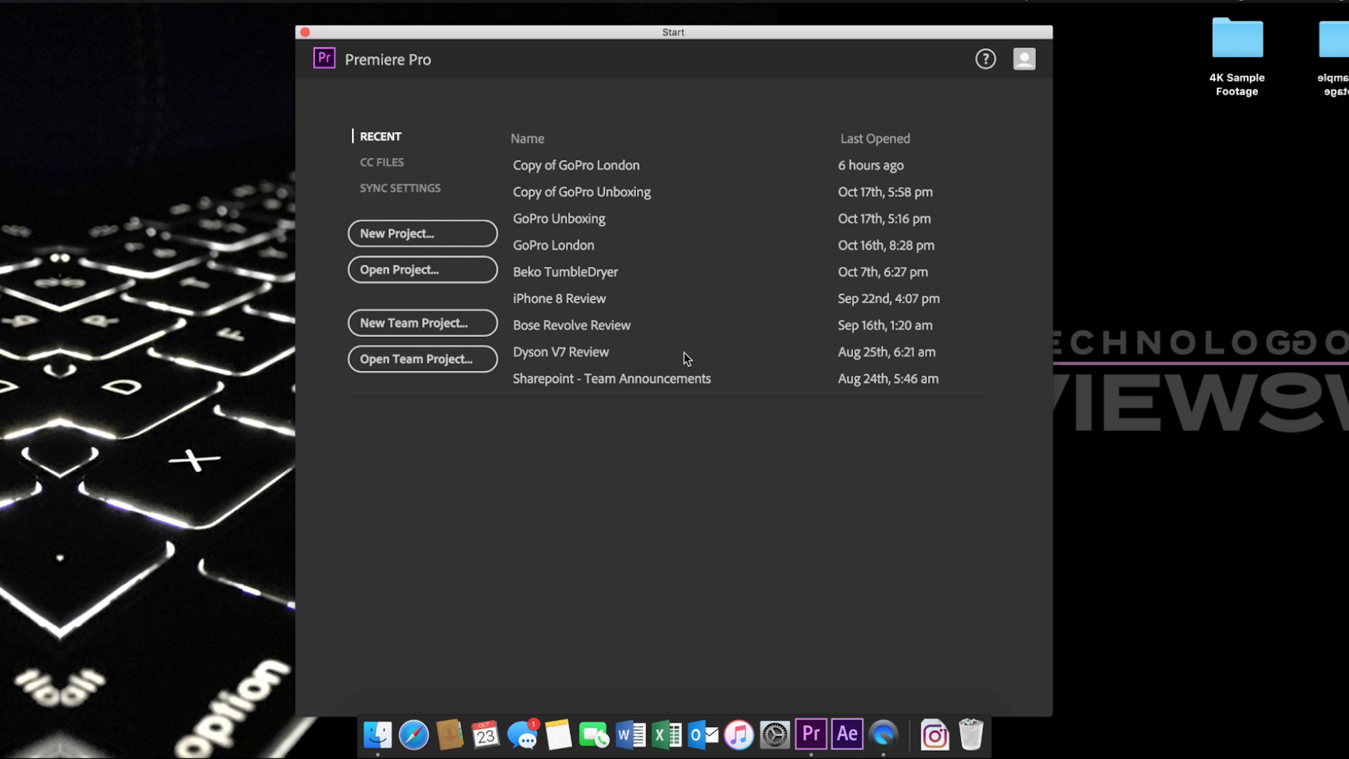
Start a new project named 'Editing 4K'.
{"action": "left_click", "coordinate": [423, 232]}
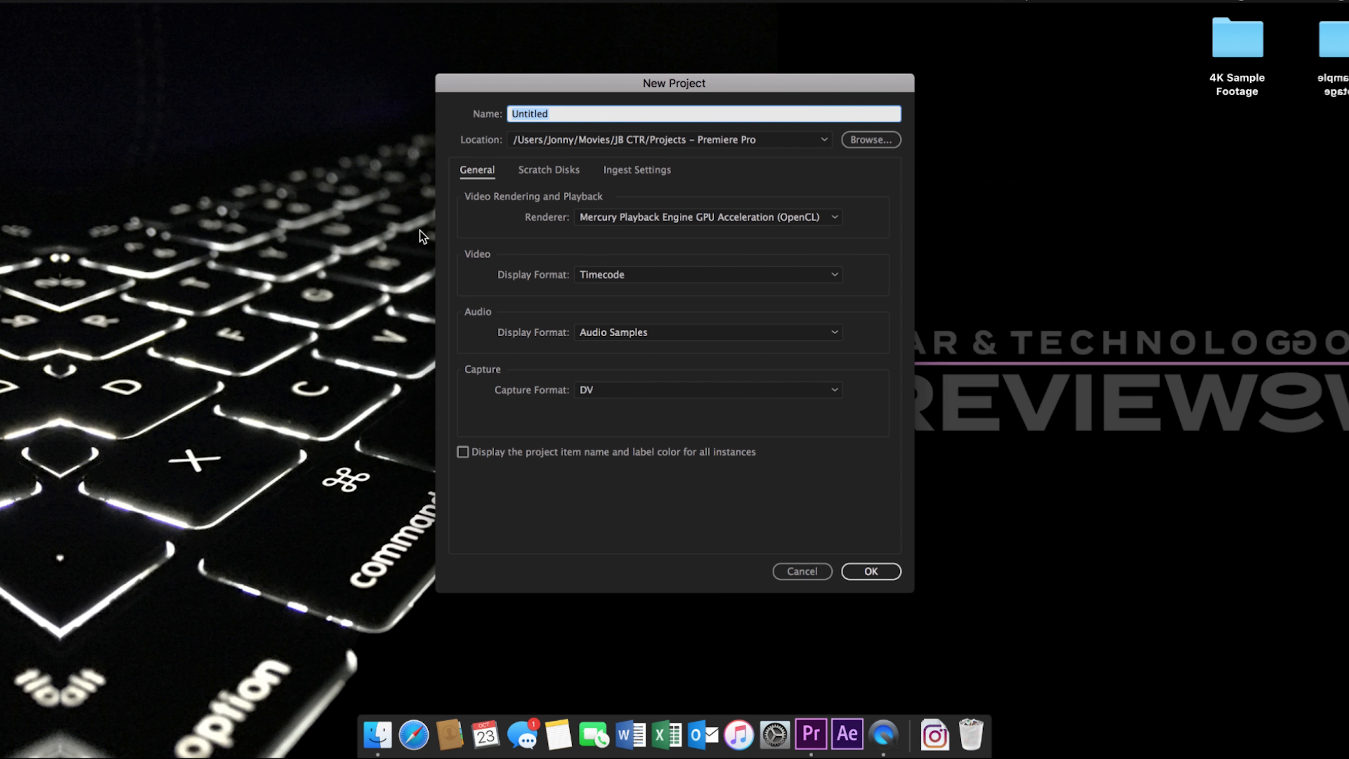
{"action": "type", "text": "E"}
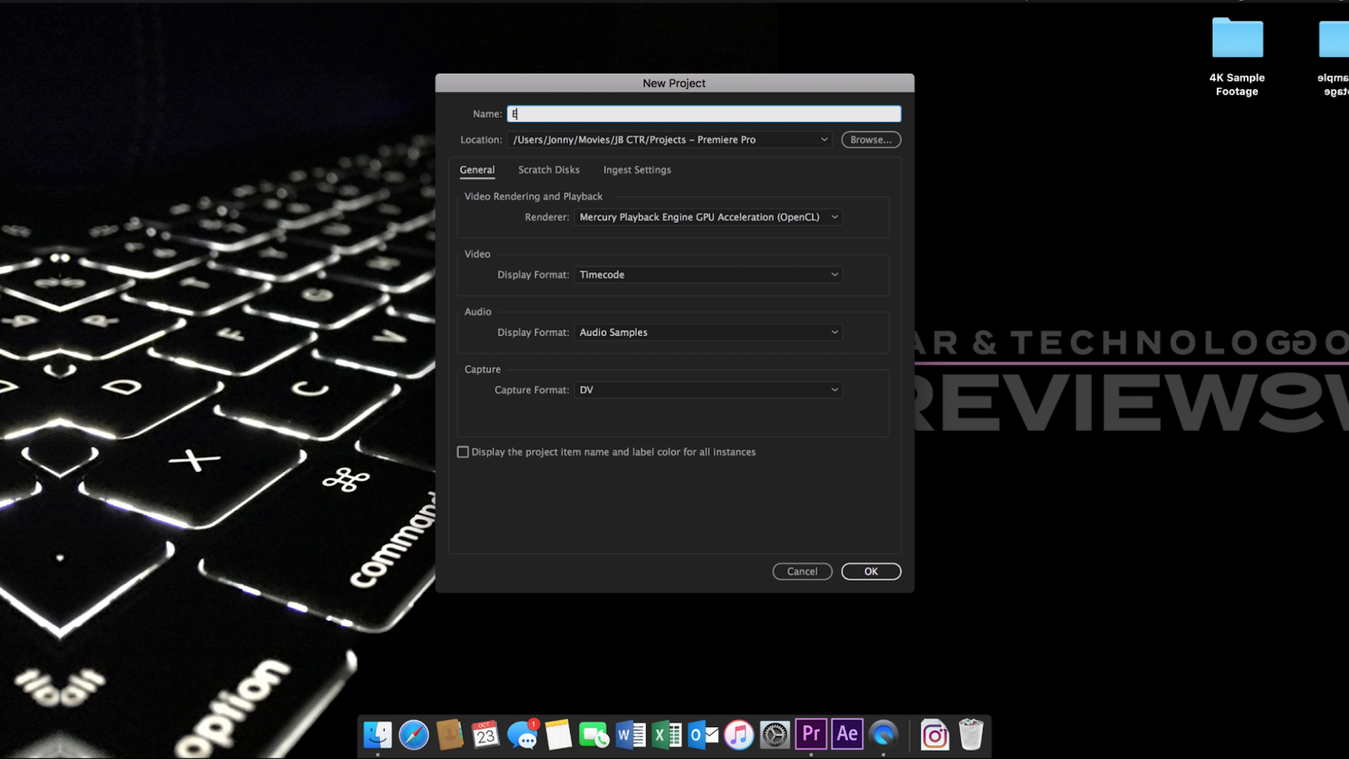
{"action": "type", "text": "diting 4K"}
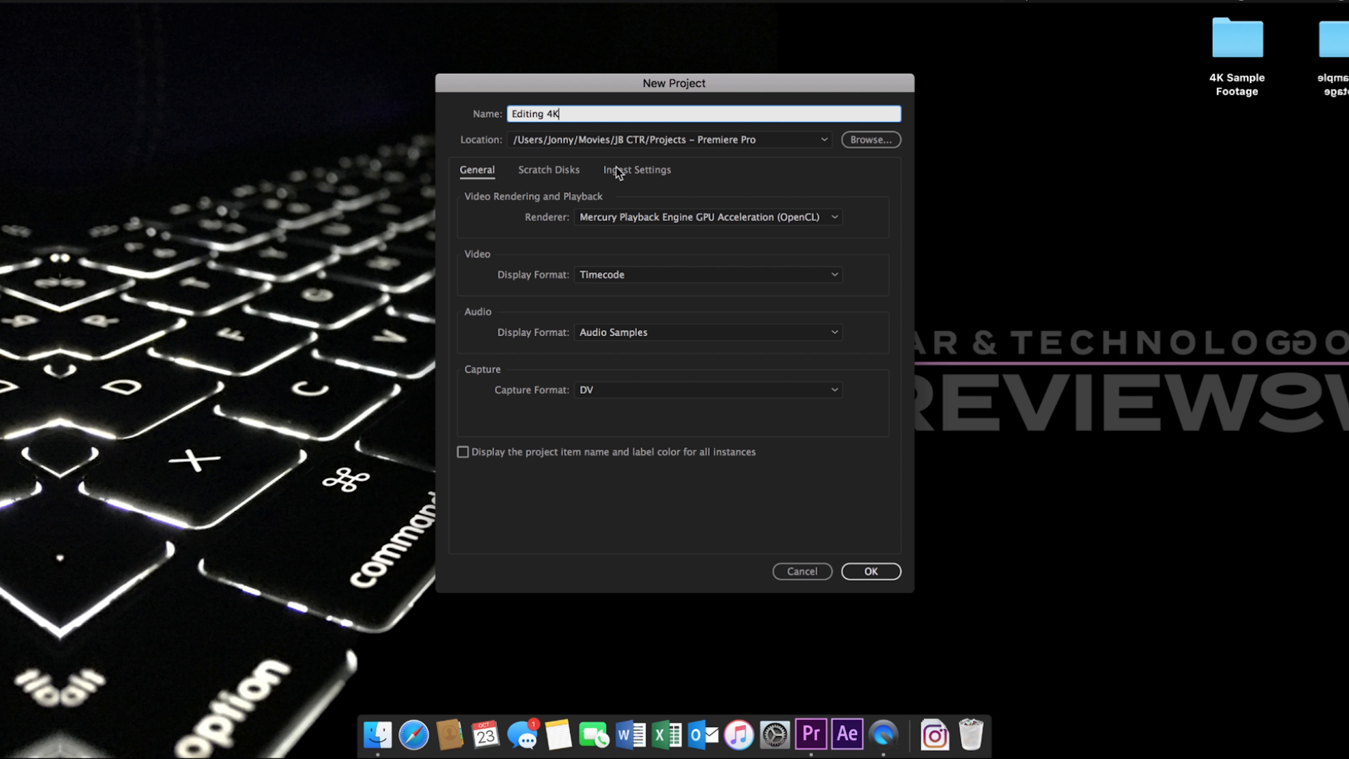
Enable Ingest with Create Proxies using the 1280x720 H.264 preset and create the project.
{"action": "left_click", "coordinate": [637, 170]}
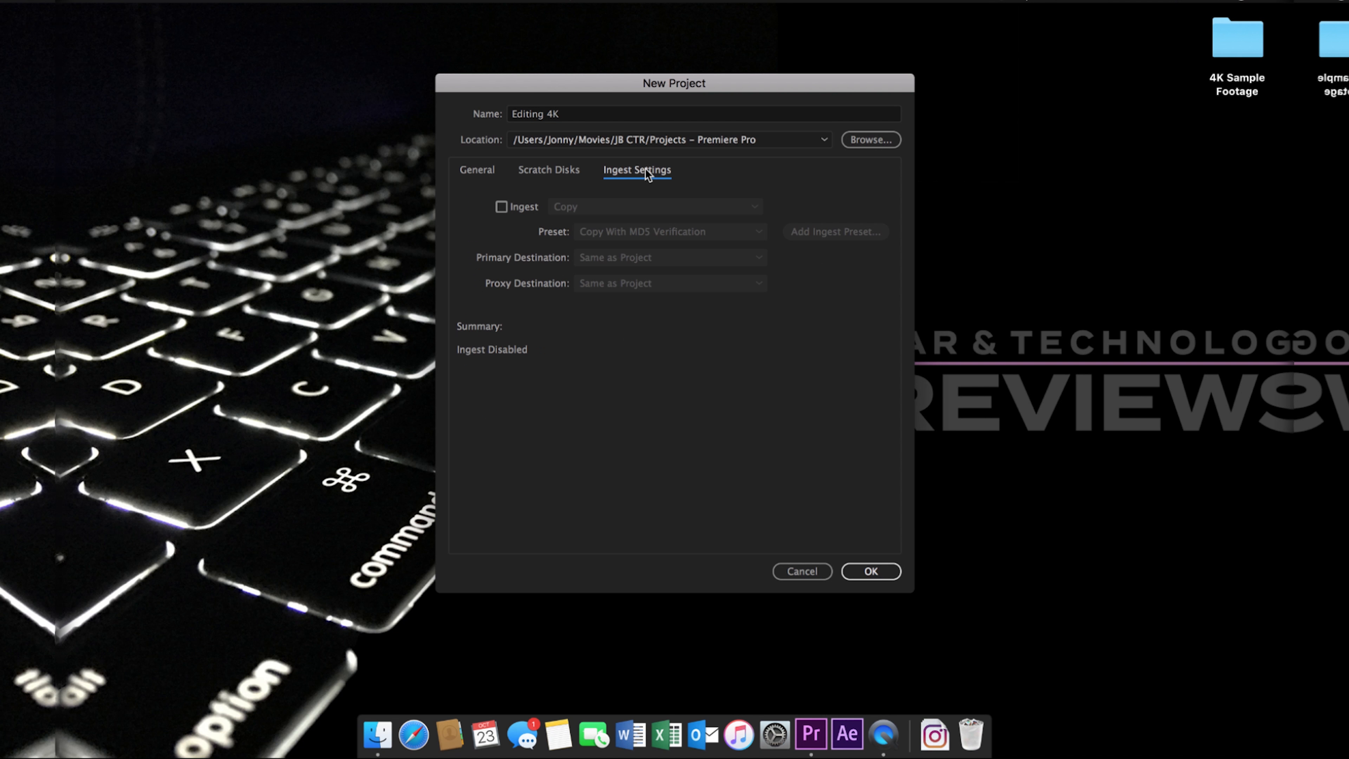
{"action": "left_click", "coordinate": [502, 206]}
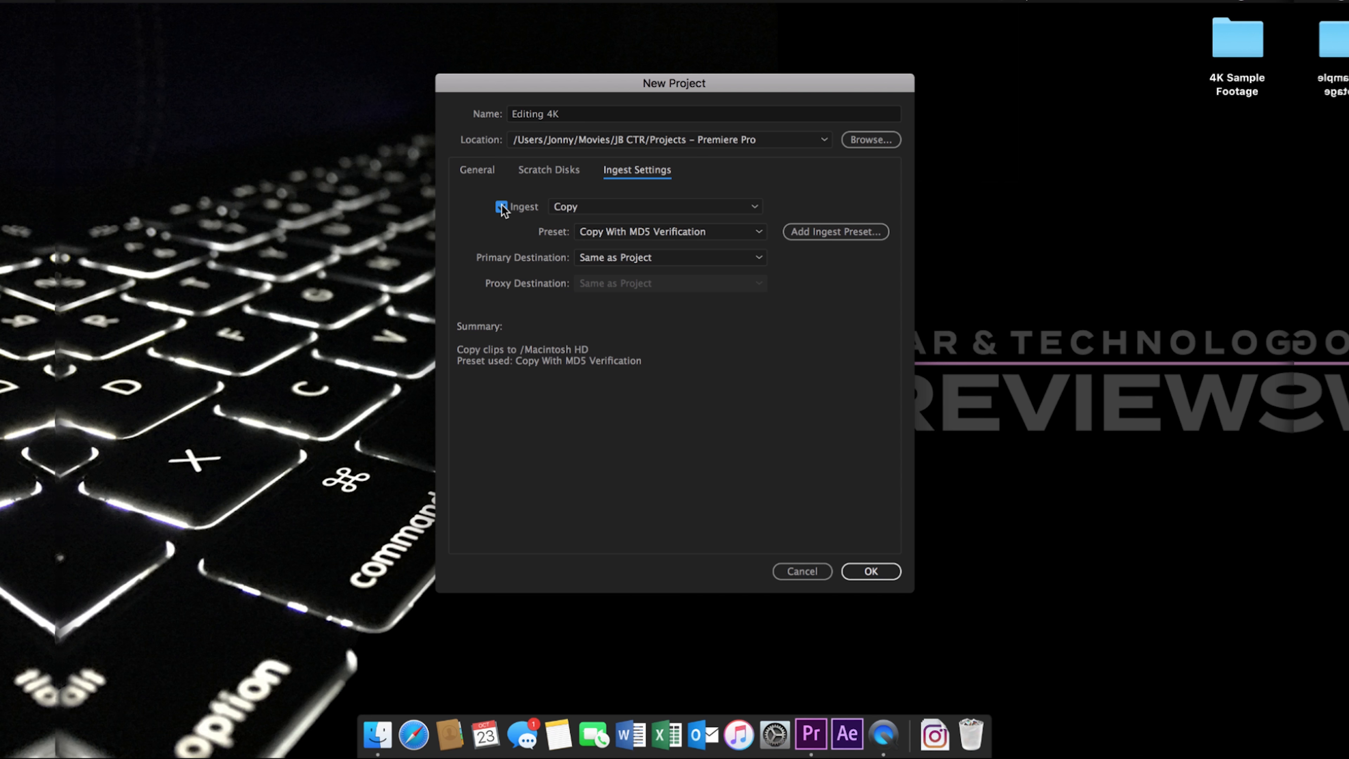
{"action": "left_click", "coordinate": [654, 207]}
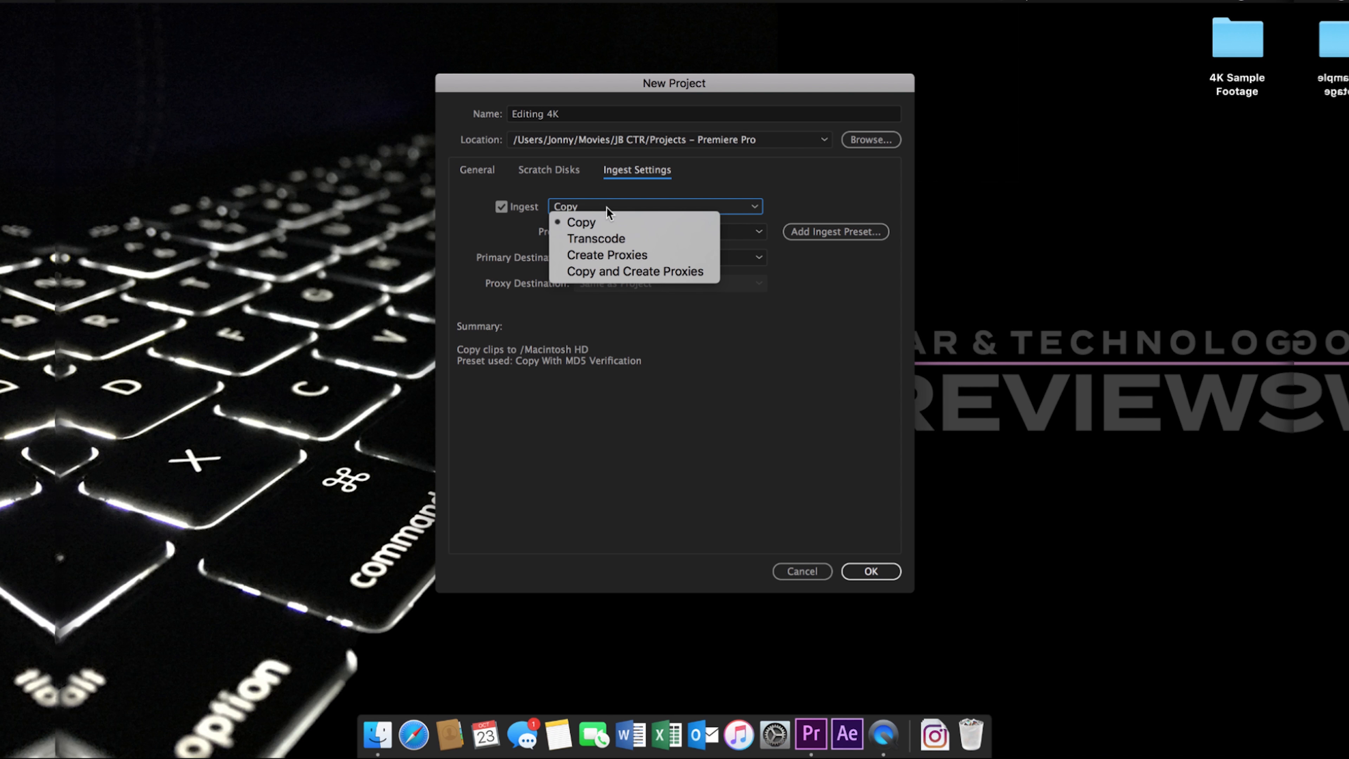
{"action": "left_click", "coordinate": [581, 222]}
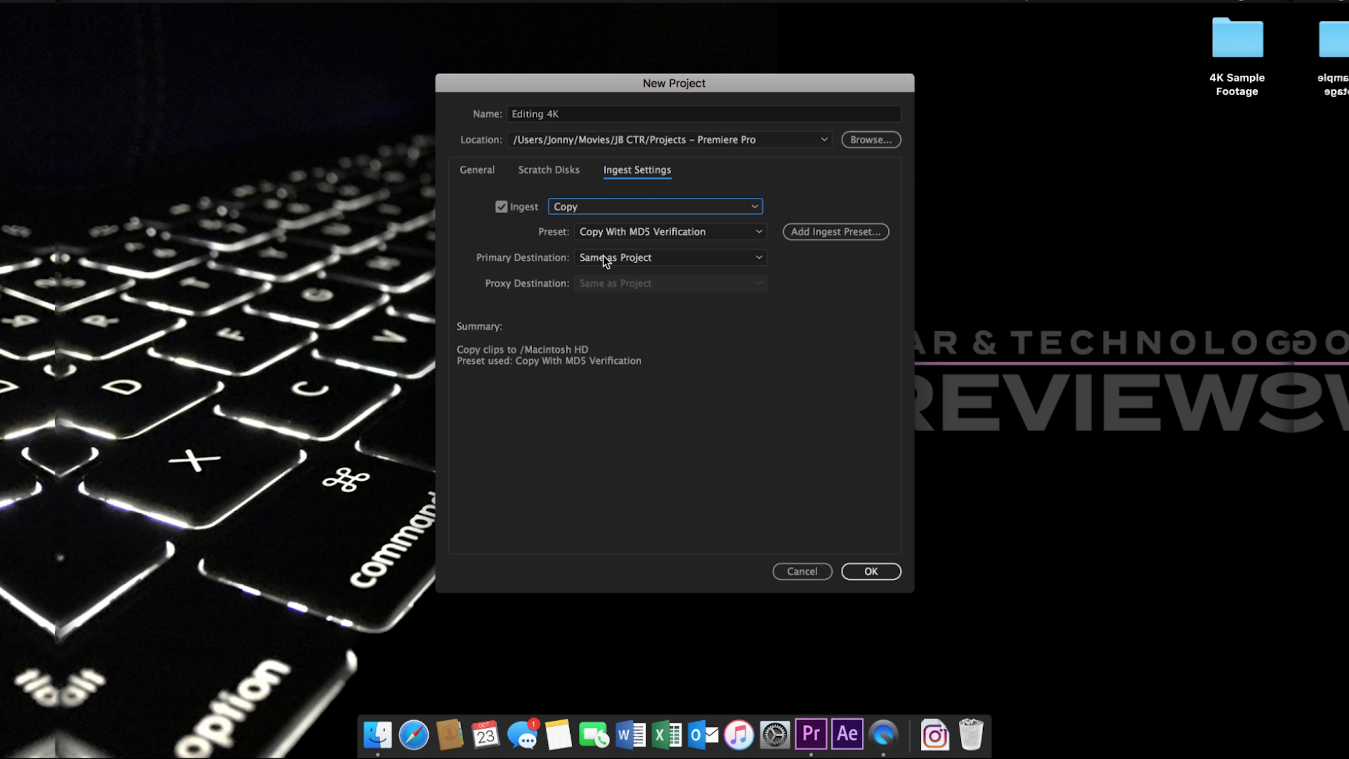
{"action": "left_click", "coordinate": [656, 207]}
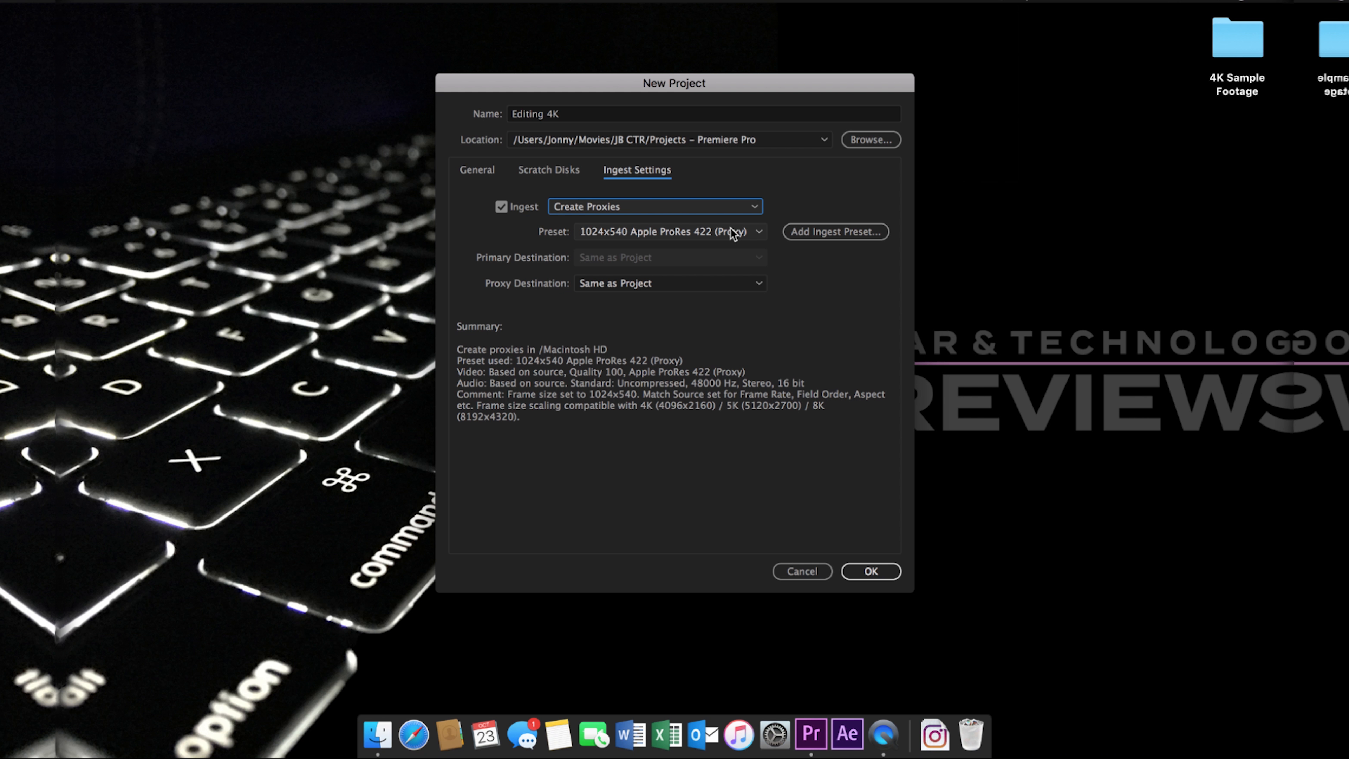
{"action": "left_click", "coordinate": [668, 232]}
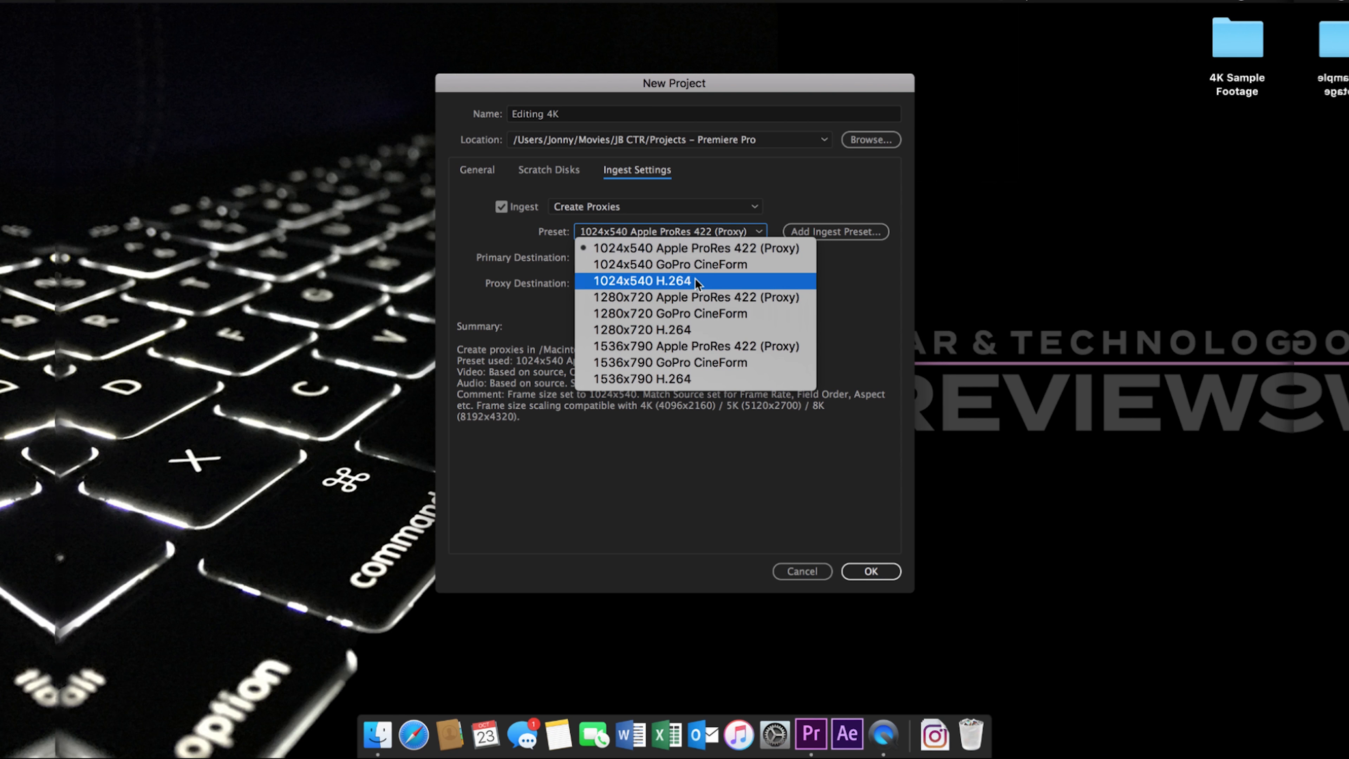
{"action": "mouse_move", "coordinate": [675, 330]}
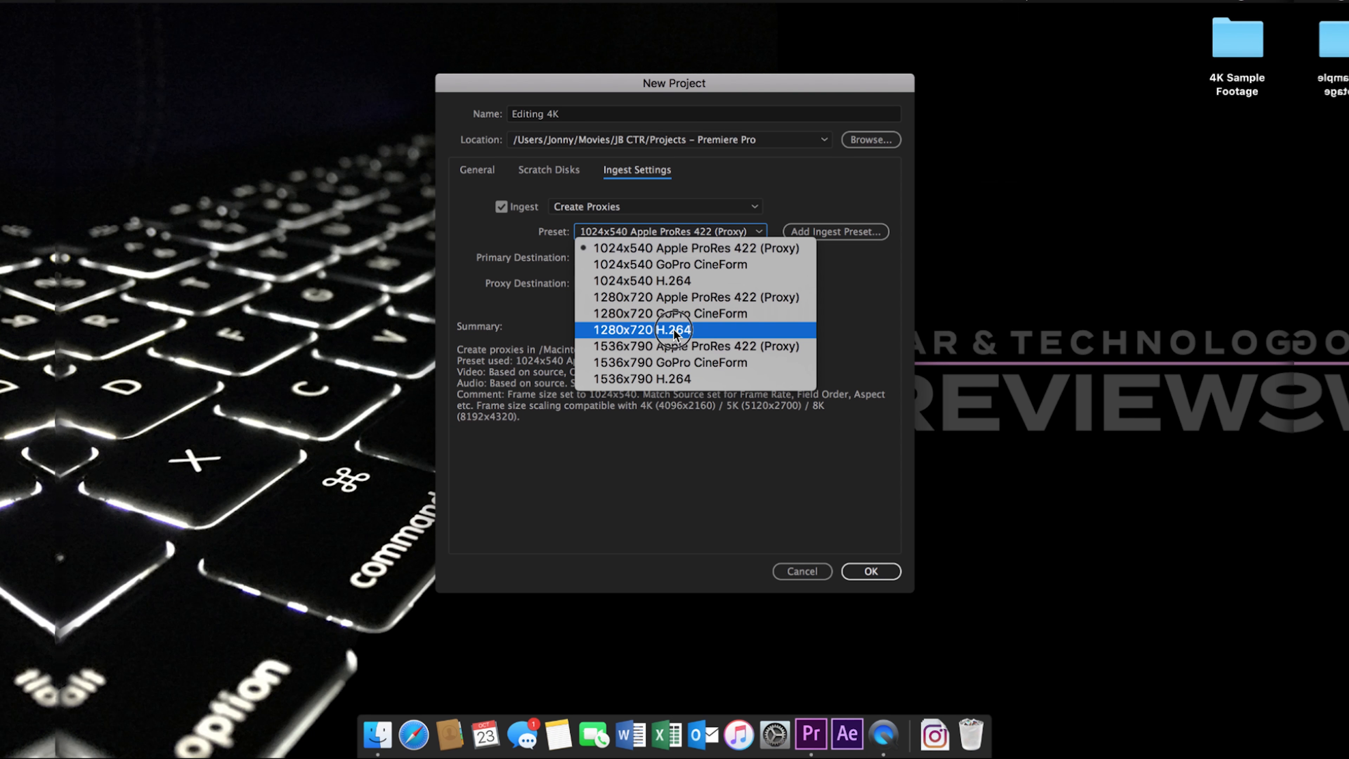
{"action": "left_click", "coordinate": [673, 330]}
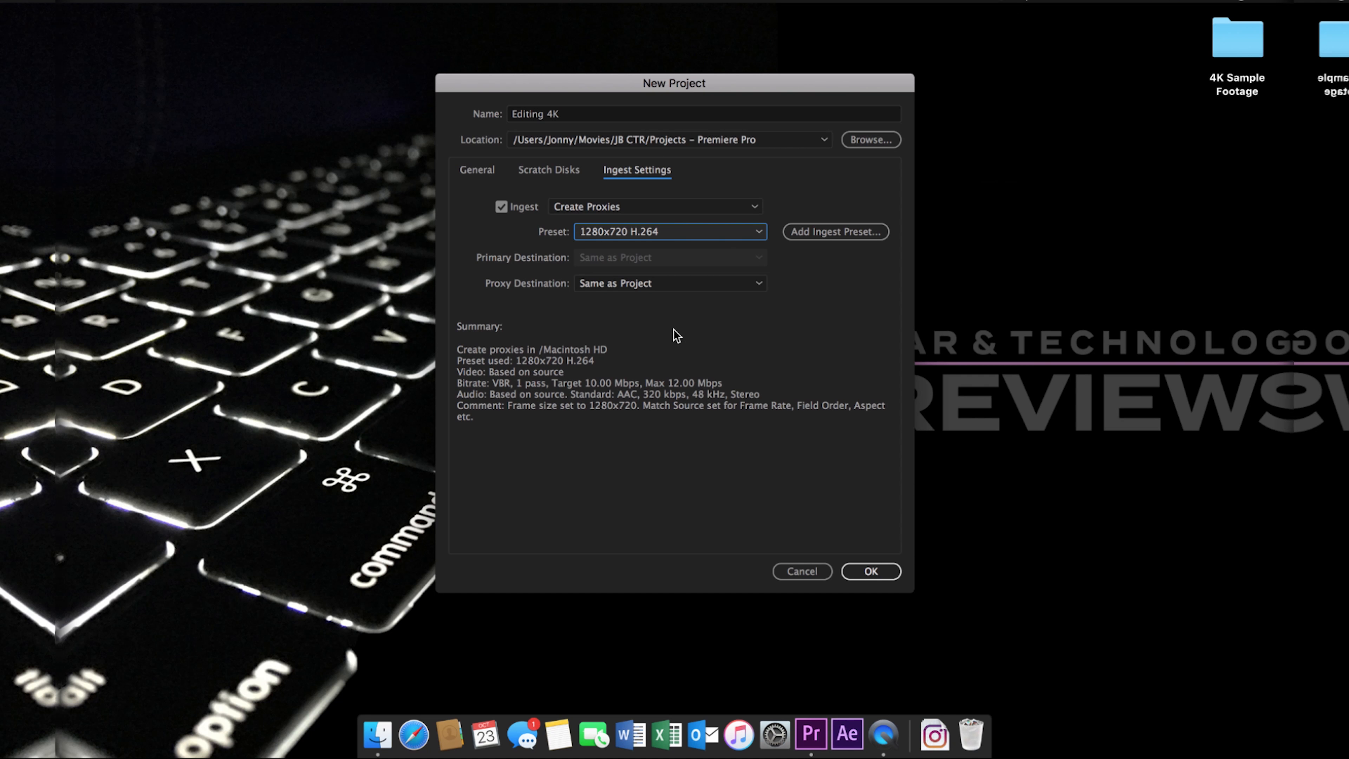
{"action": "left_click", "coordinate": [871, 572]}
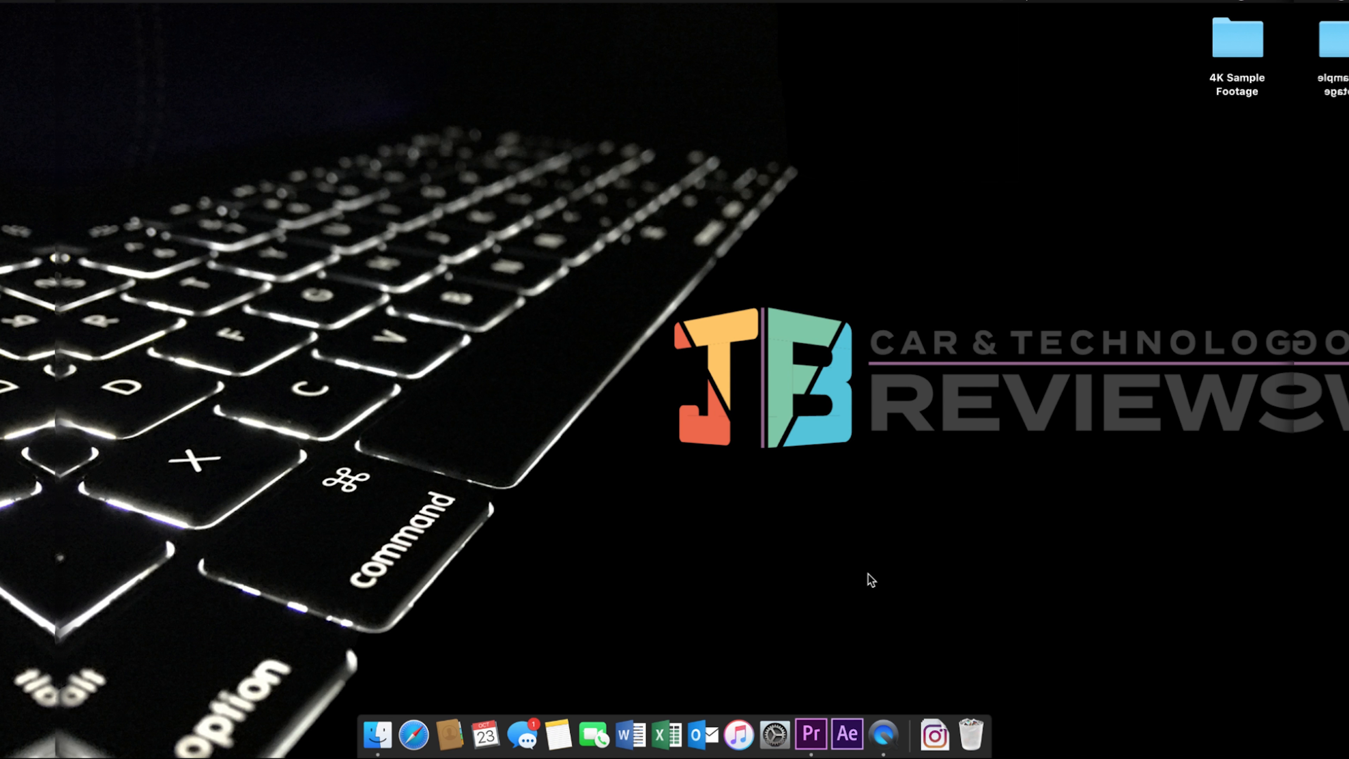
In the Assembly workspace Media Browser, browse Macintosh HD to the 4K Sample Footage folder's clips.
{"action": "left_click", "coordinate": [812, 735]}
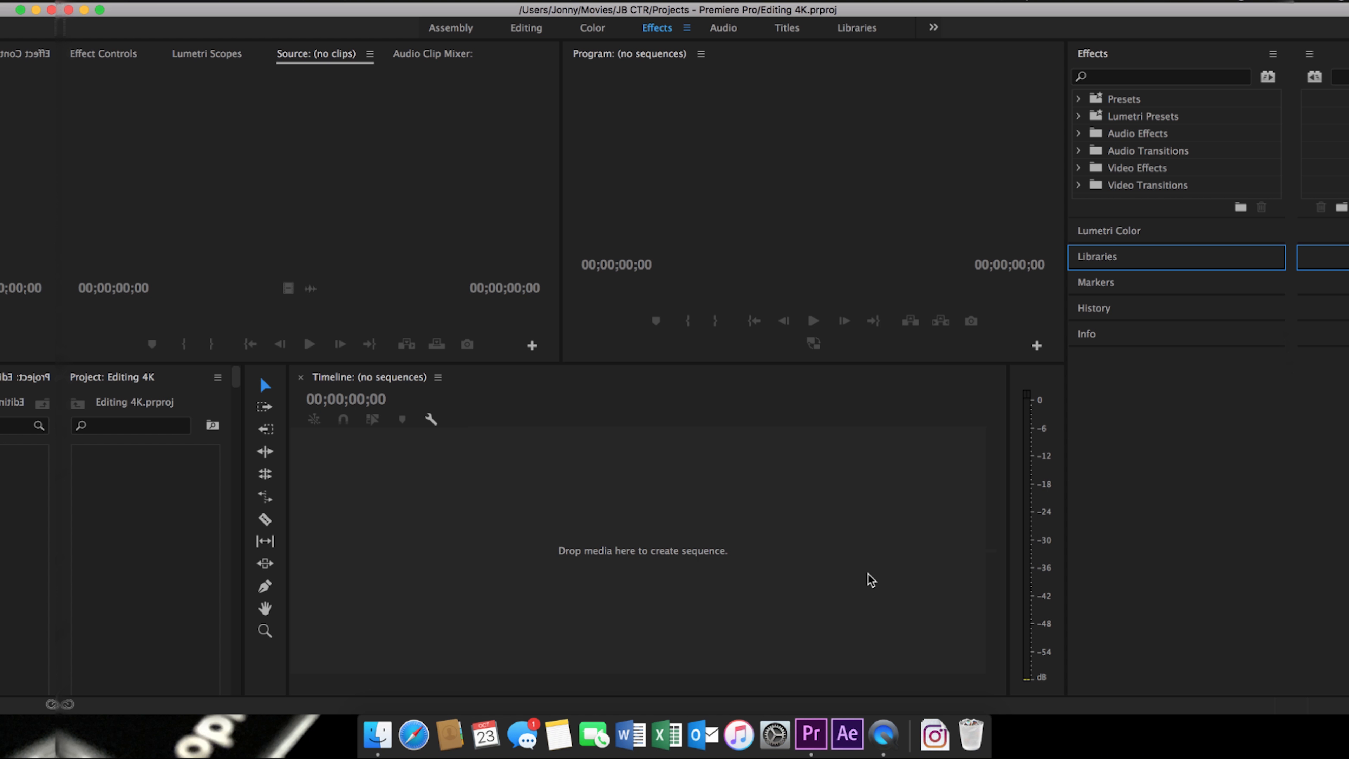
{"action": "mouse_move", "coordinate": [386, 156]}
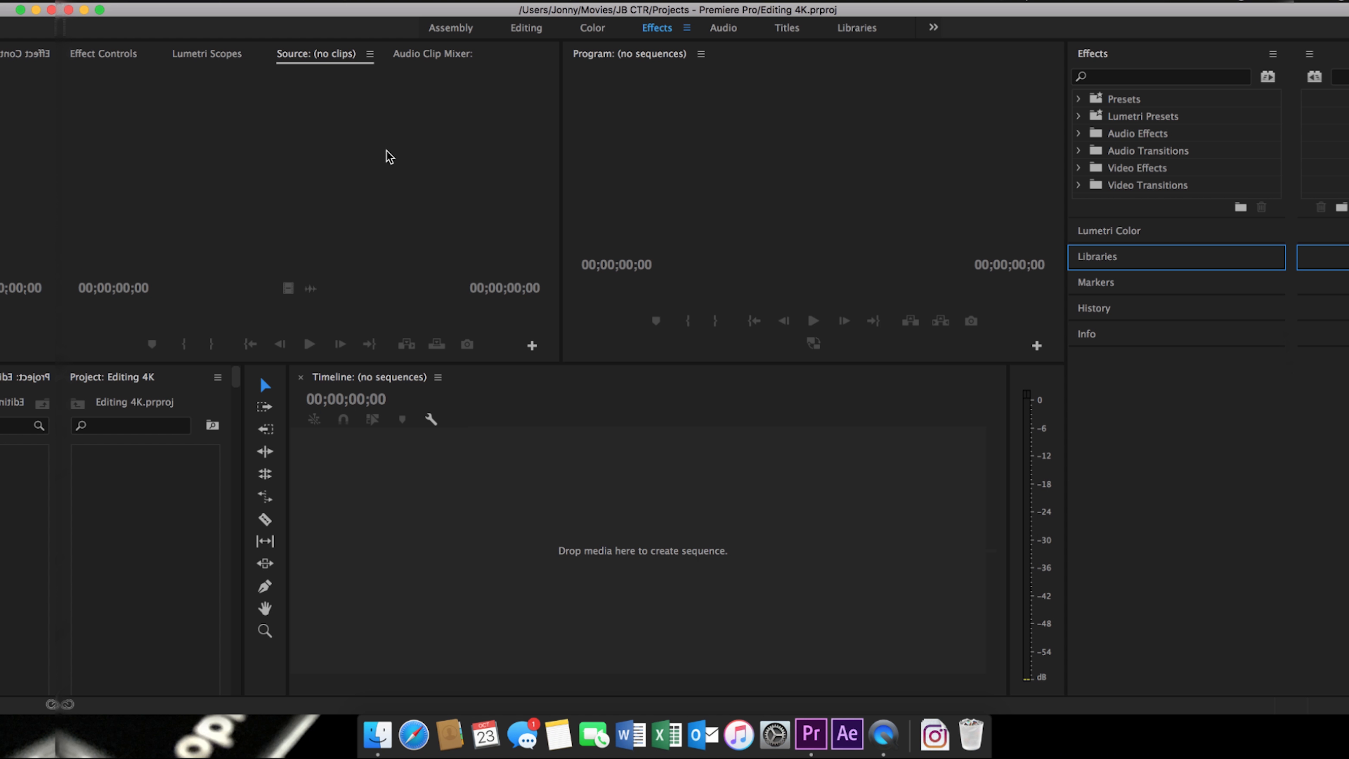
{"action": "left_click", "coordinate": [448, 28]}
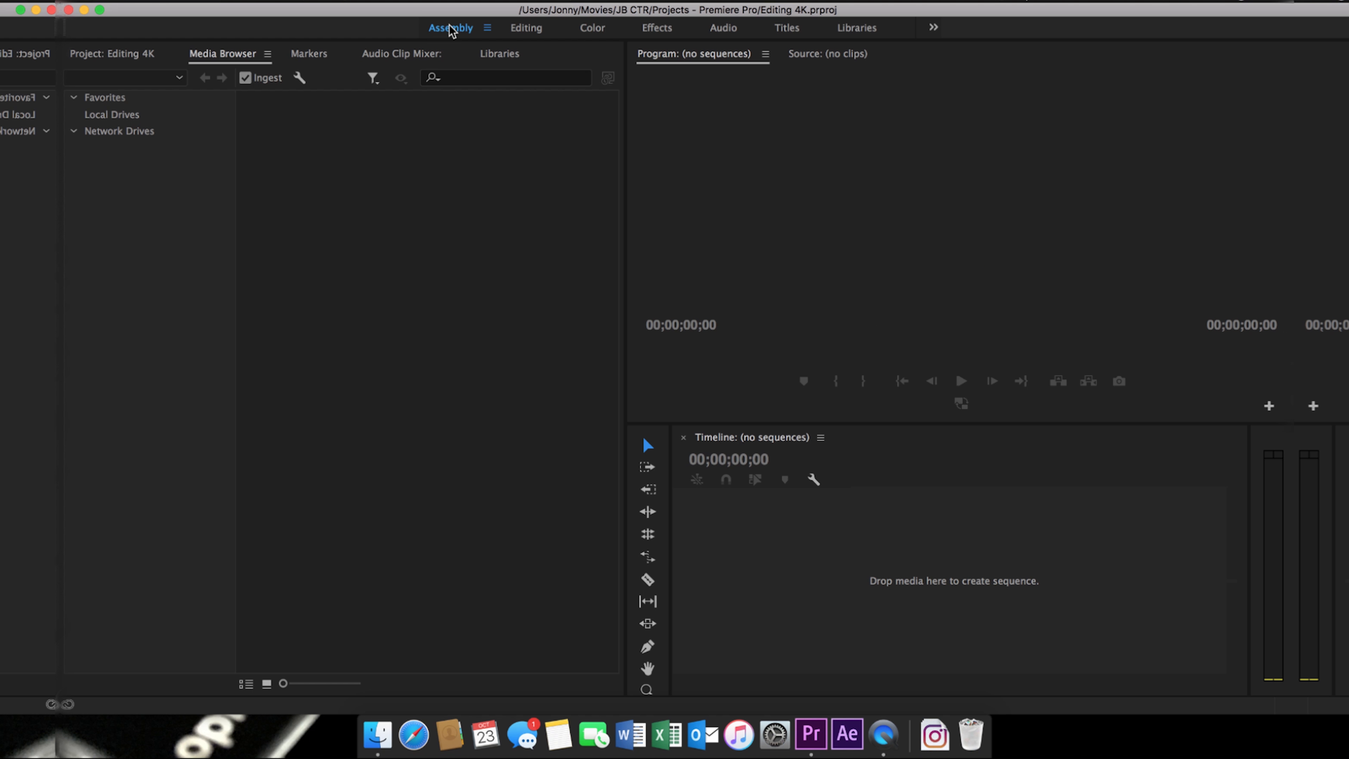
{"action": "left_click", "coordinate": [111, 115]}
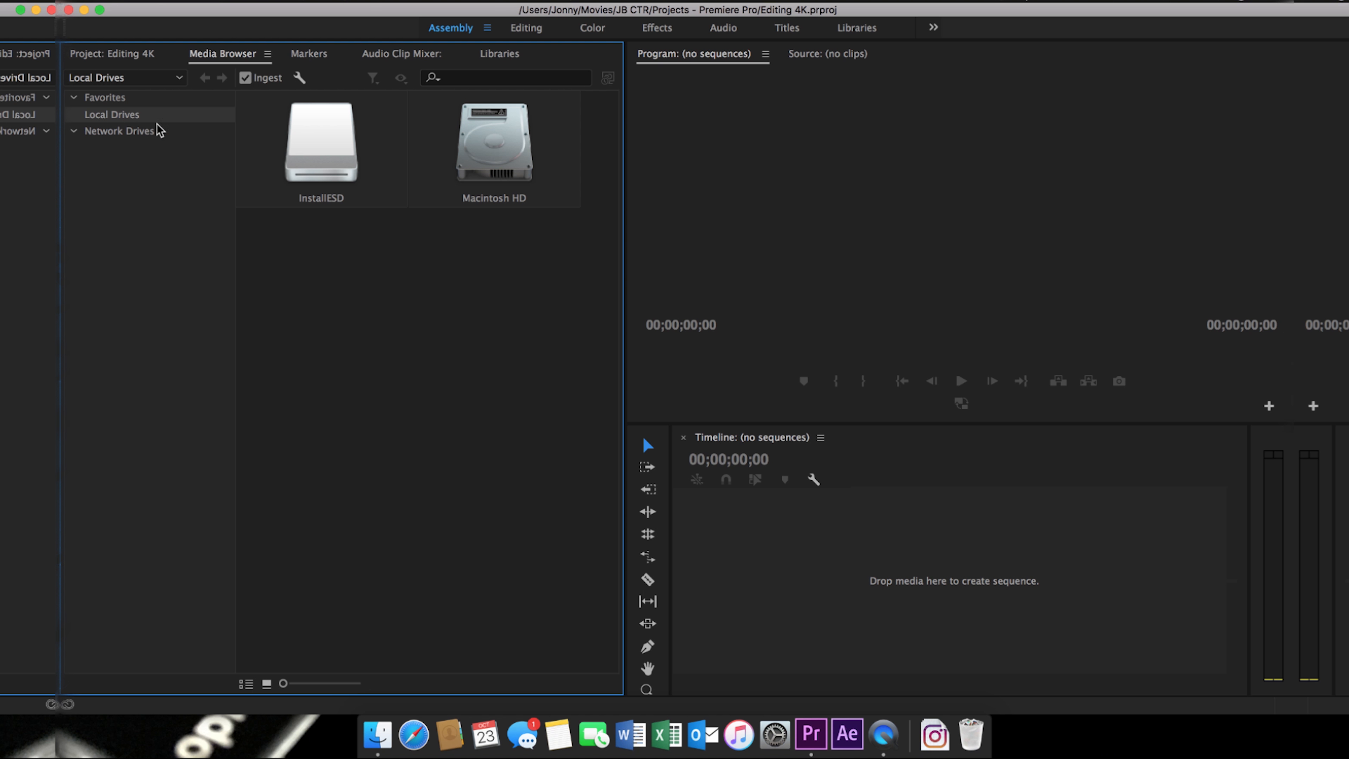
{"action": "double_click", "coordinate": [495, 142]}
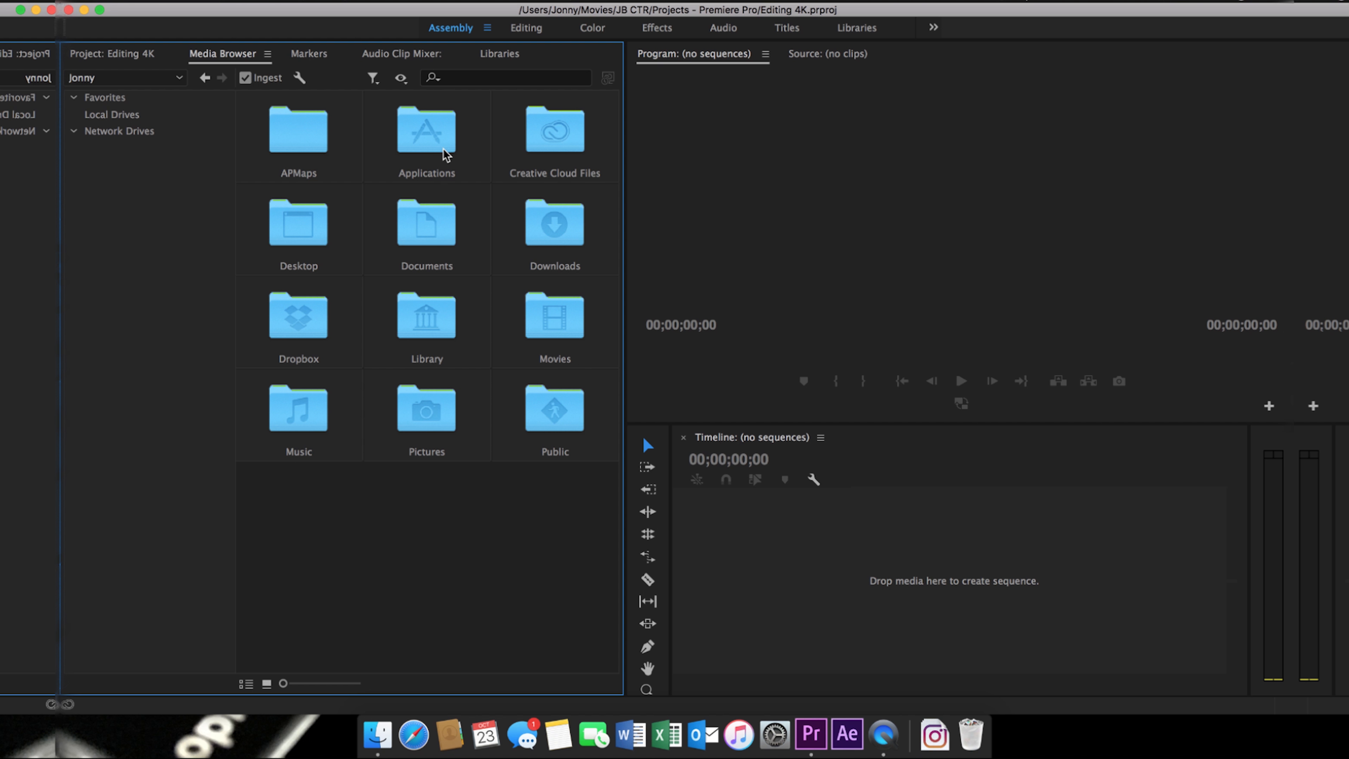
{"action": "double_click", "coordinate": [298, 225]}
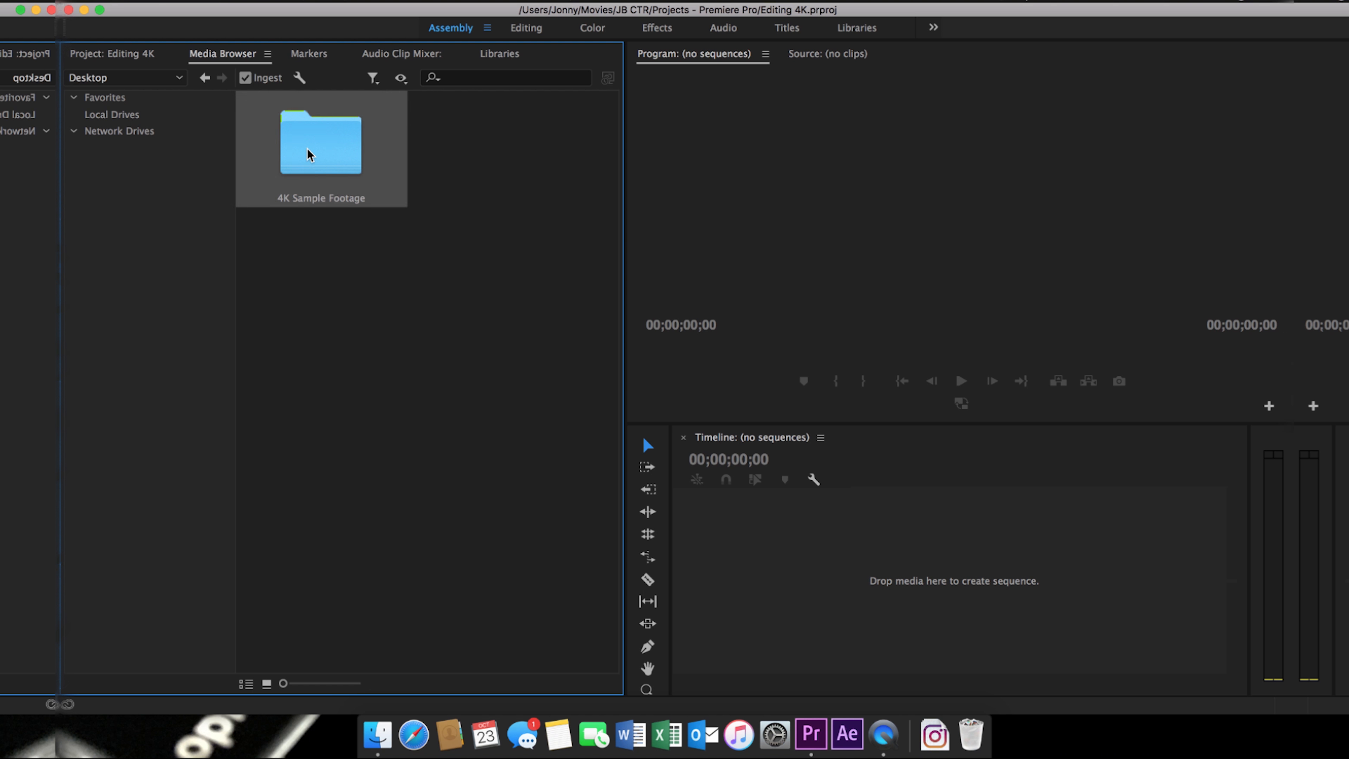
{"action": "double_click", "coordinate": [320, 145]}
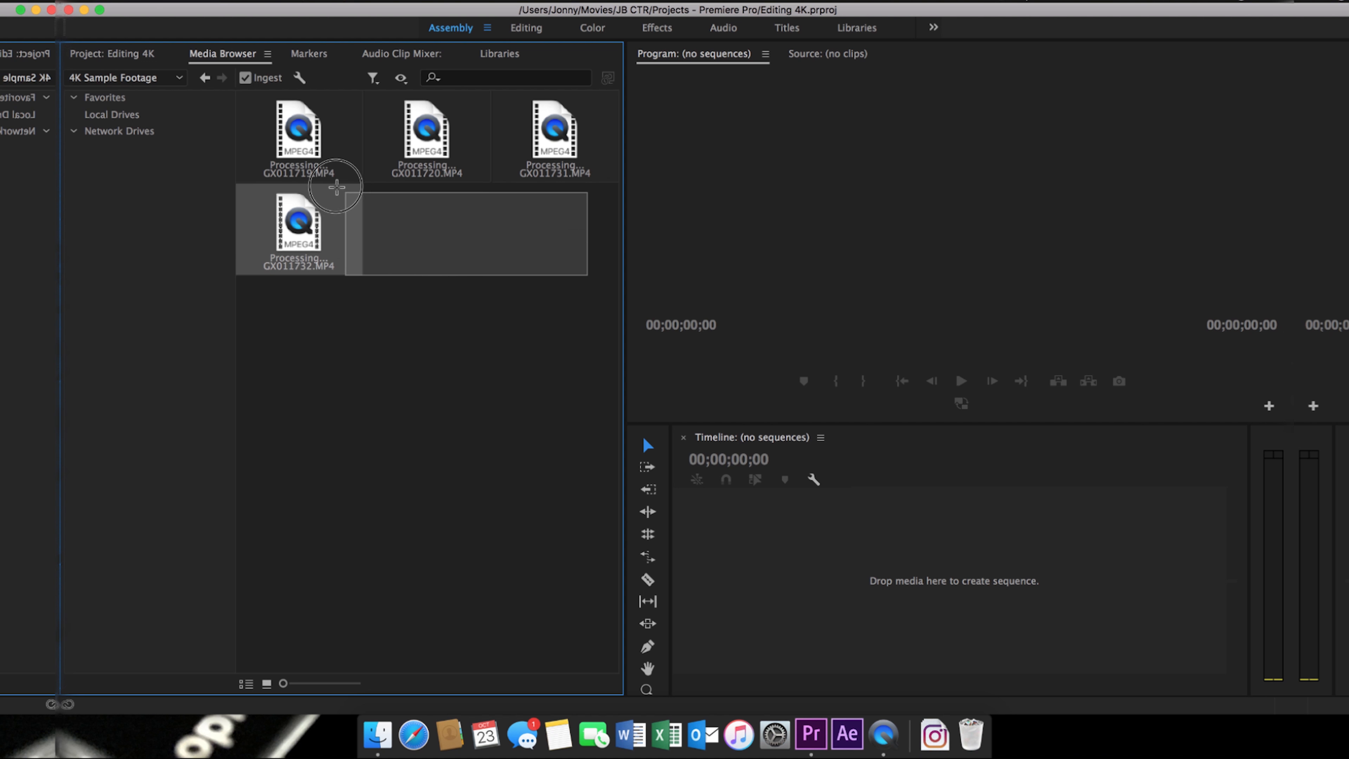
Import the selected 4K sample clips, sending proxy ingest jobs to Media Encoder.
{"action": "right_click", "coordinate": [296, 147]}
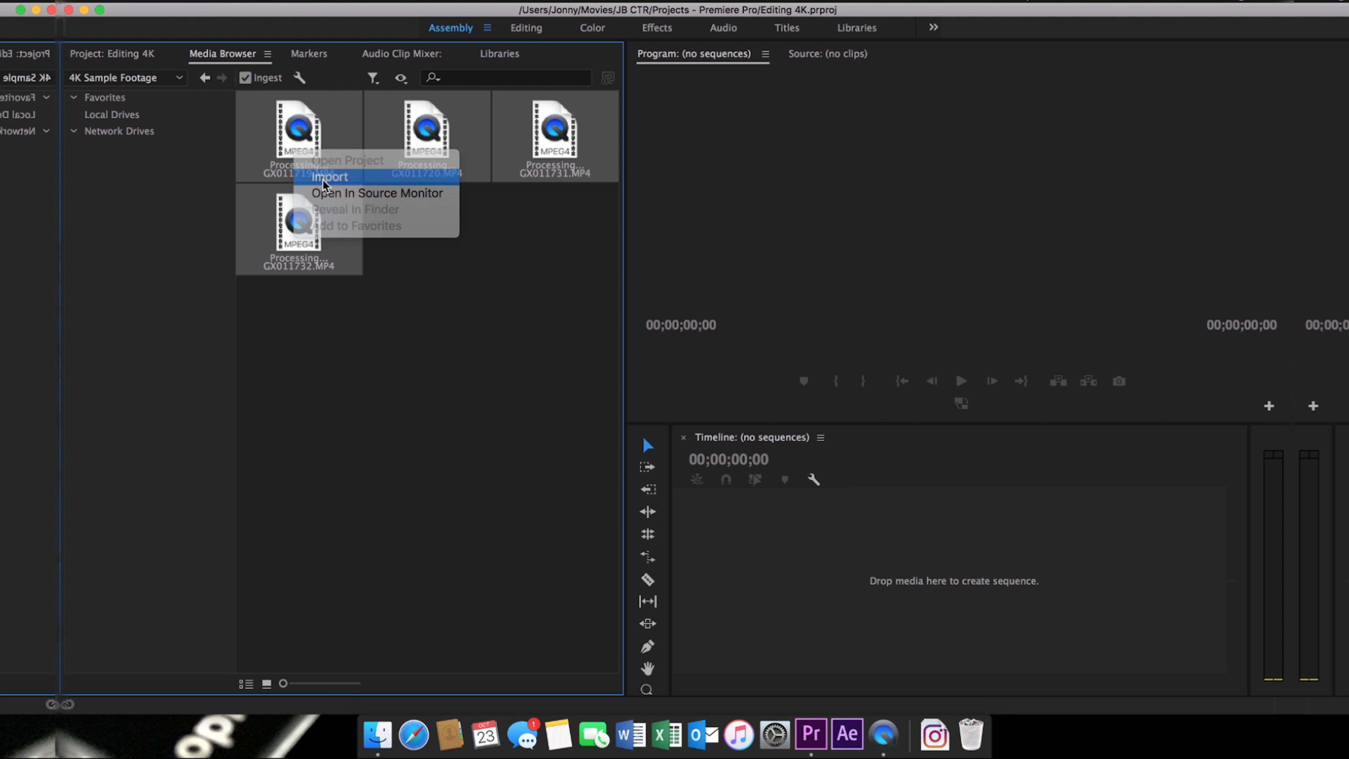
{"action": "left_click", "coordinate": [331, 177]}
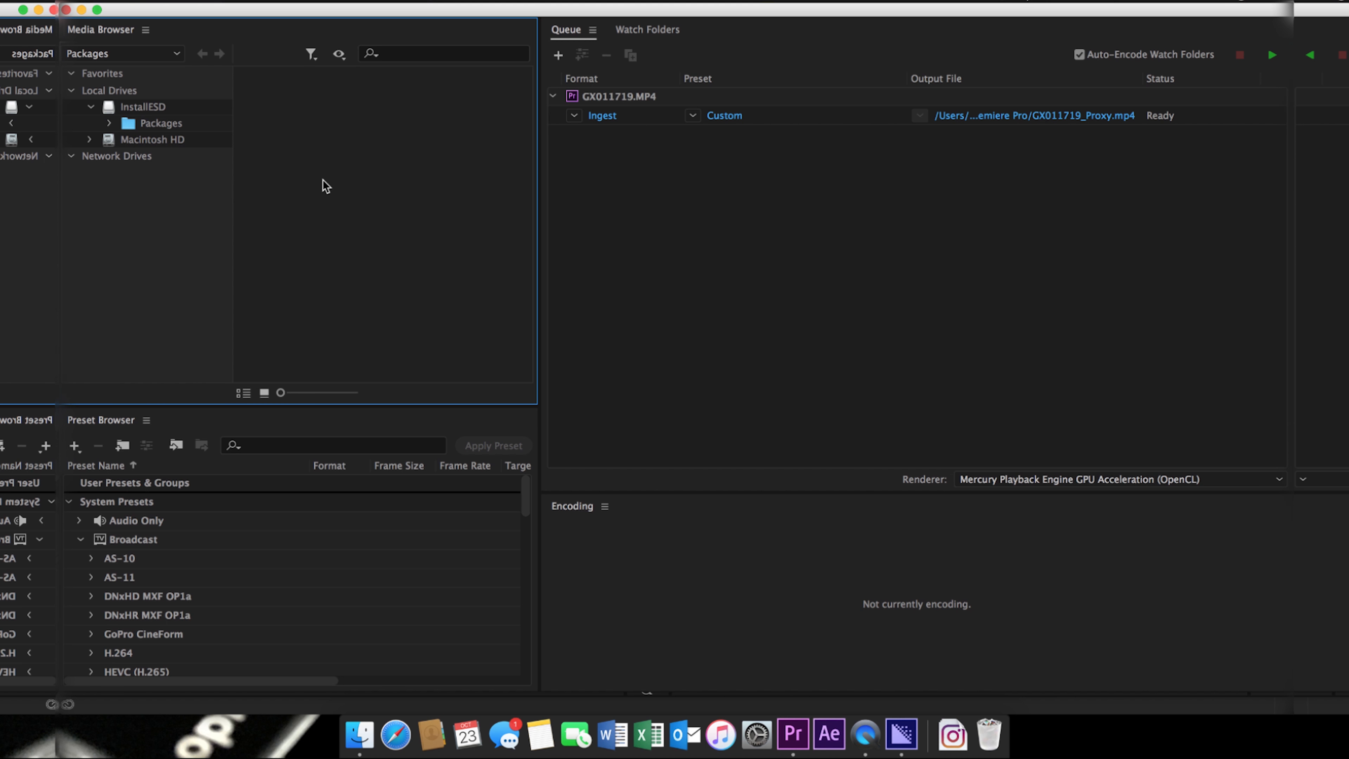
Start the Media Encoder queue to encode the proxy files.
{"action": "left_click", "coordinate": [1273, 55]}
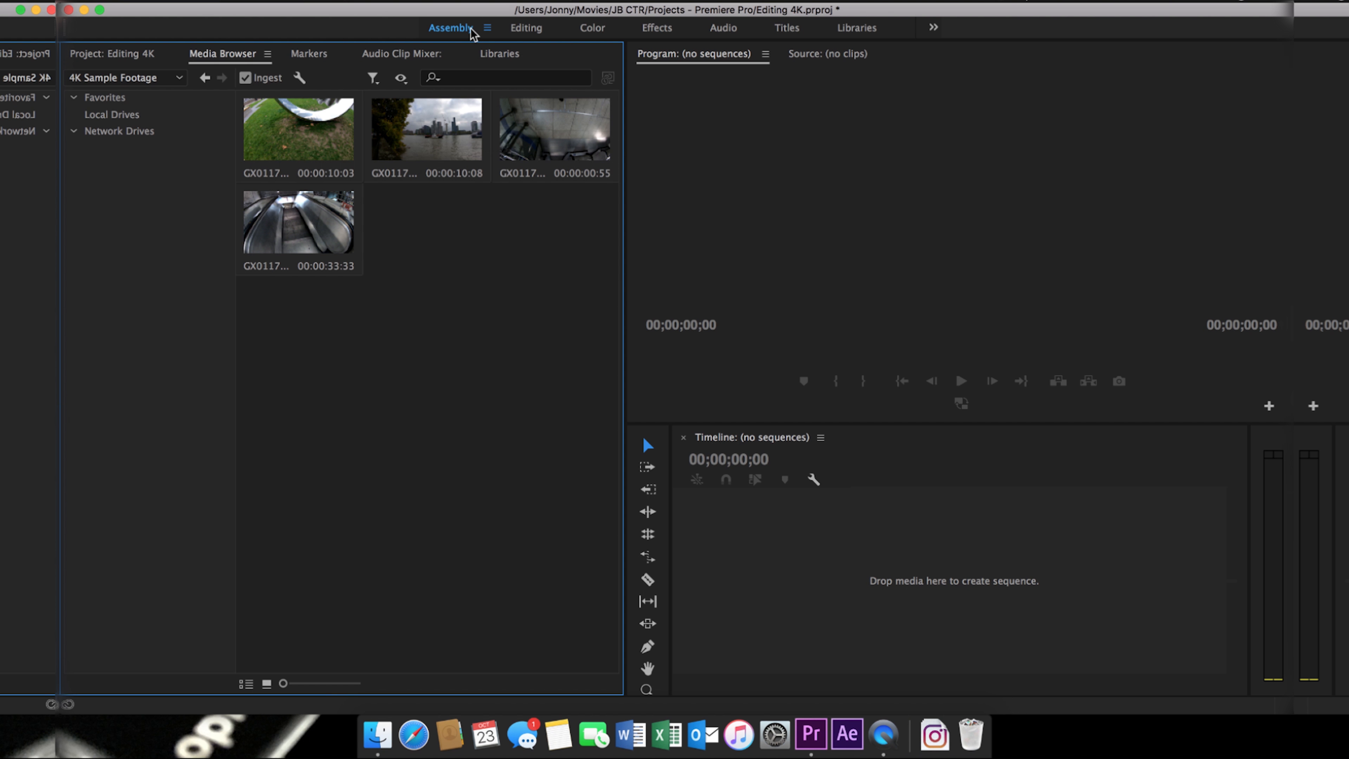
Drag GX011719.MP4 onto the Timeline to create a sequence and switch to the Editing workspace.
{"action": "left_click", "coordinate": [117, 55]}
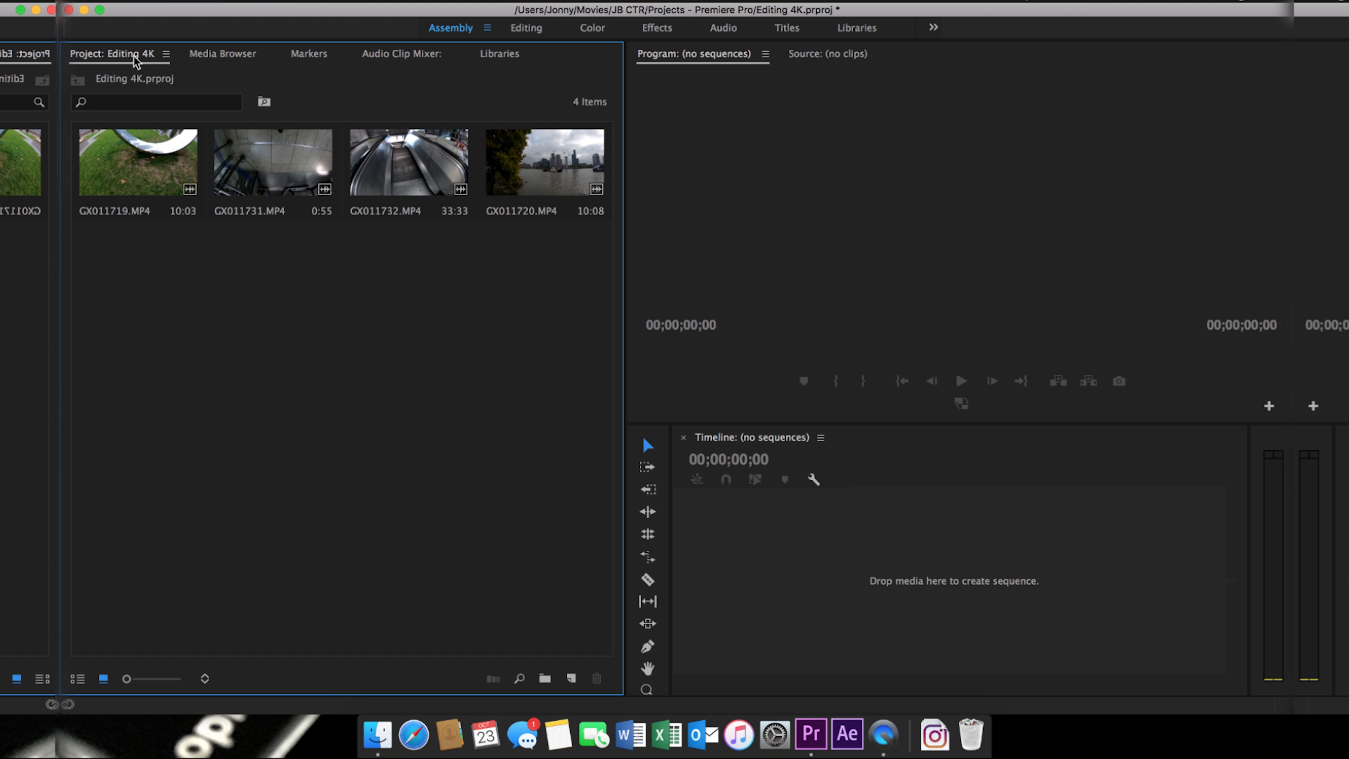
{"action": "mouse_move", "coordinate": [133, 131]}
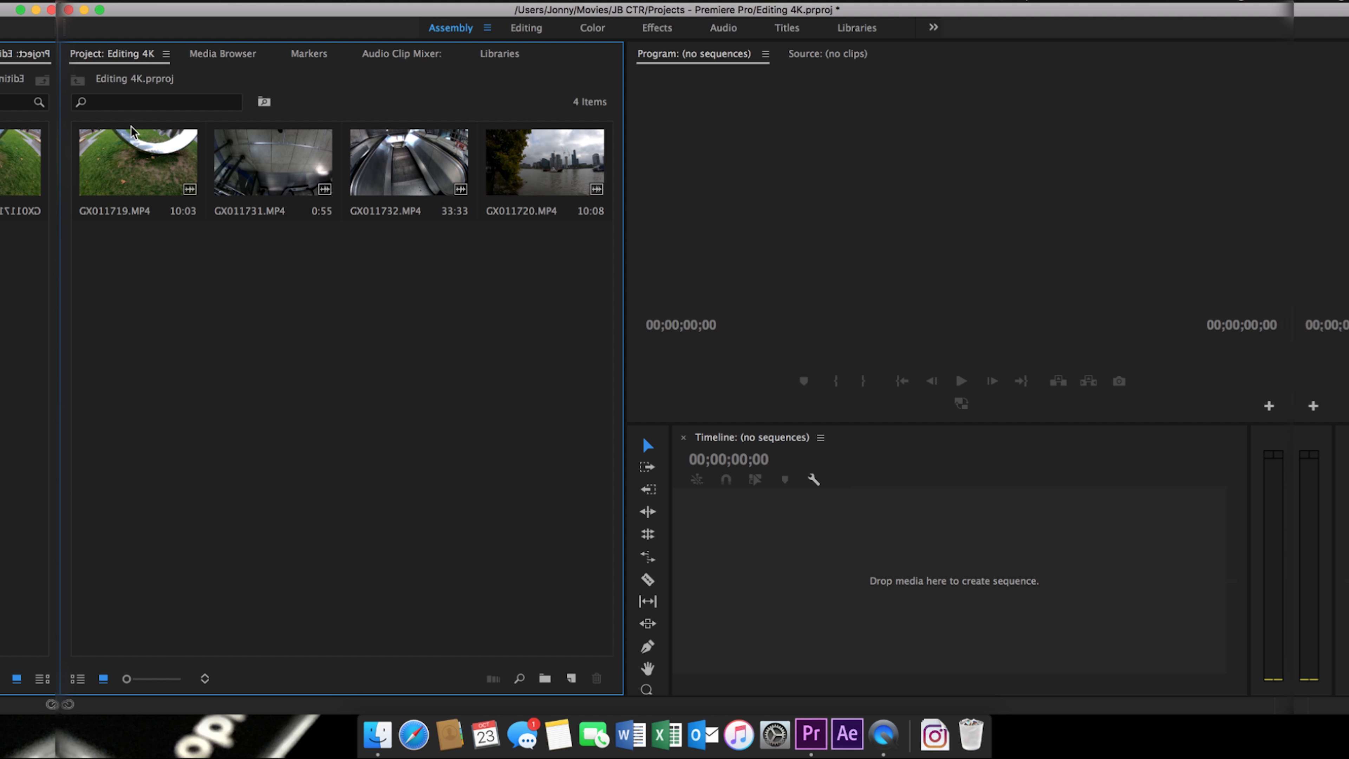
{"action": "left_click_drag", "start_coordinate": [137, 161], "coordinate": [963, 567]}
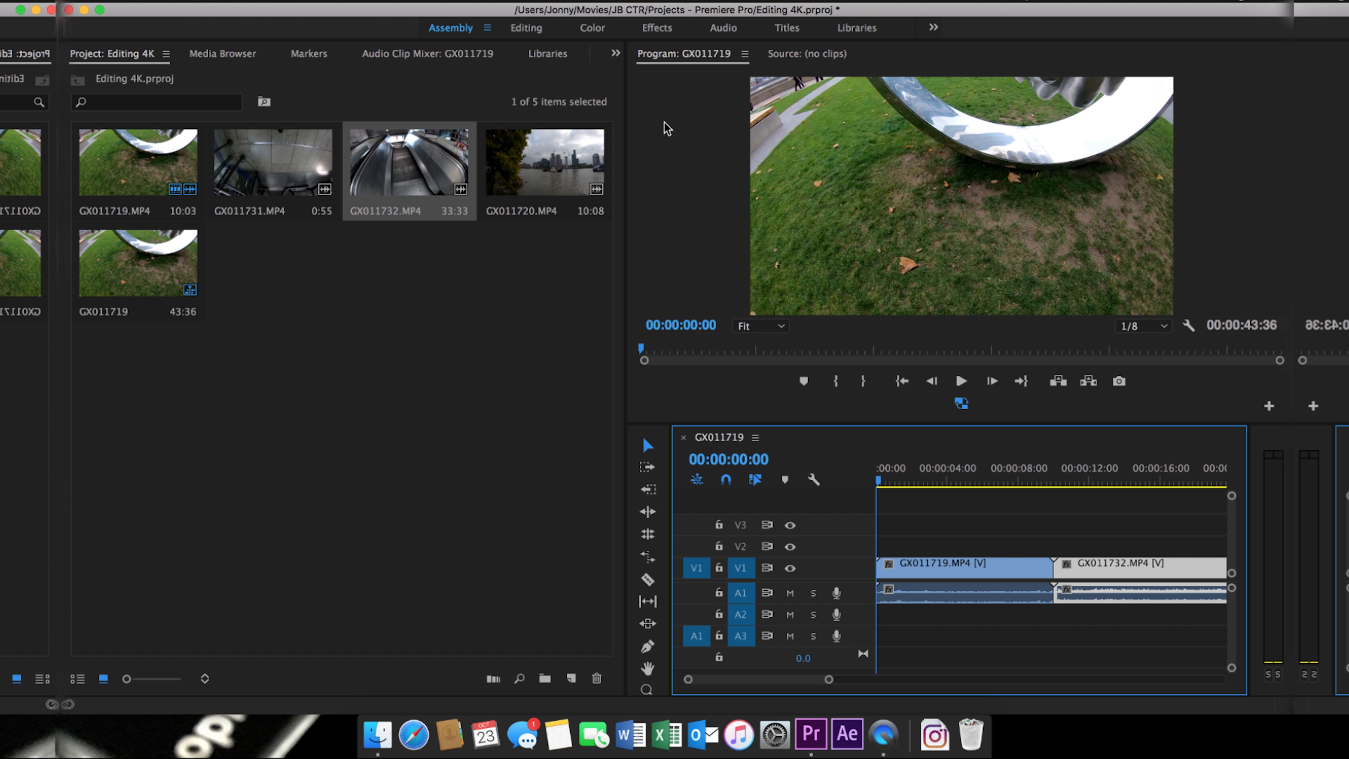
{"action": "left_click", "coordinate": [526, 28]}
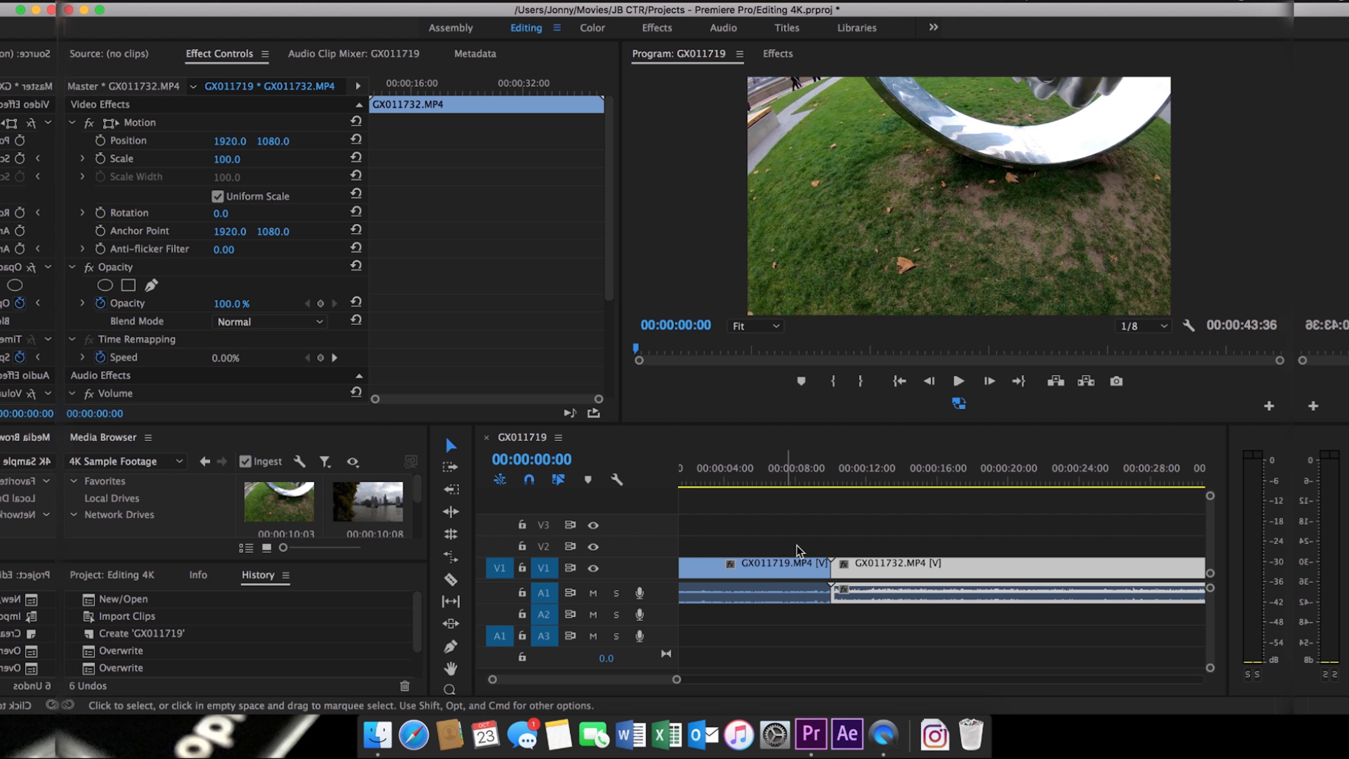
Move the playhead to 14:35 and add the Toggle Proxies button to the program monitor.
{"action": "left_click", "coordinate": [910, 480]}
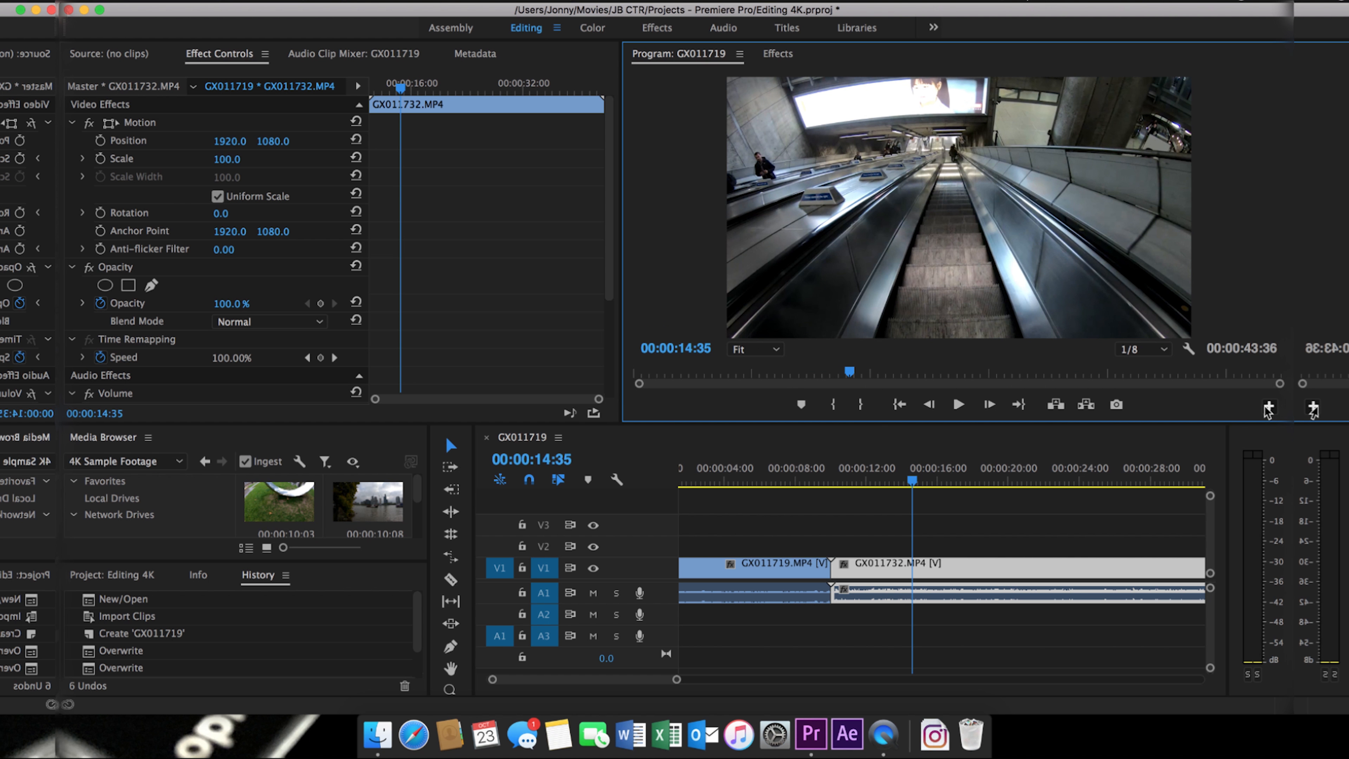
{"action": "left_click", "coordinate": [1269, 407]}
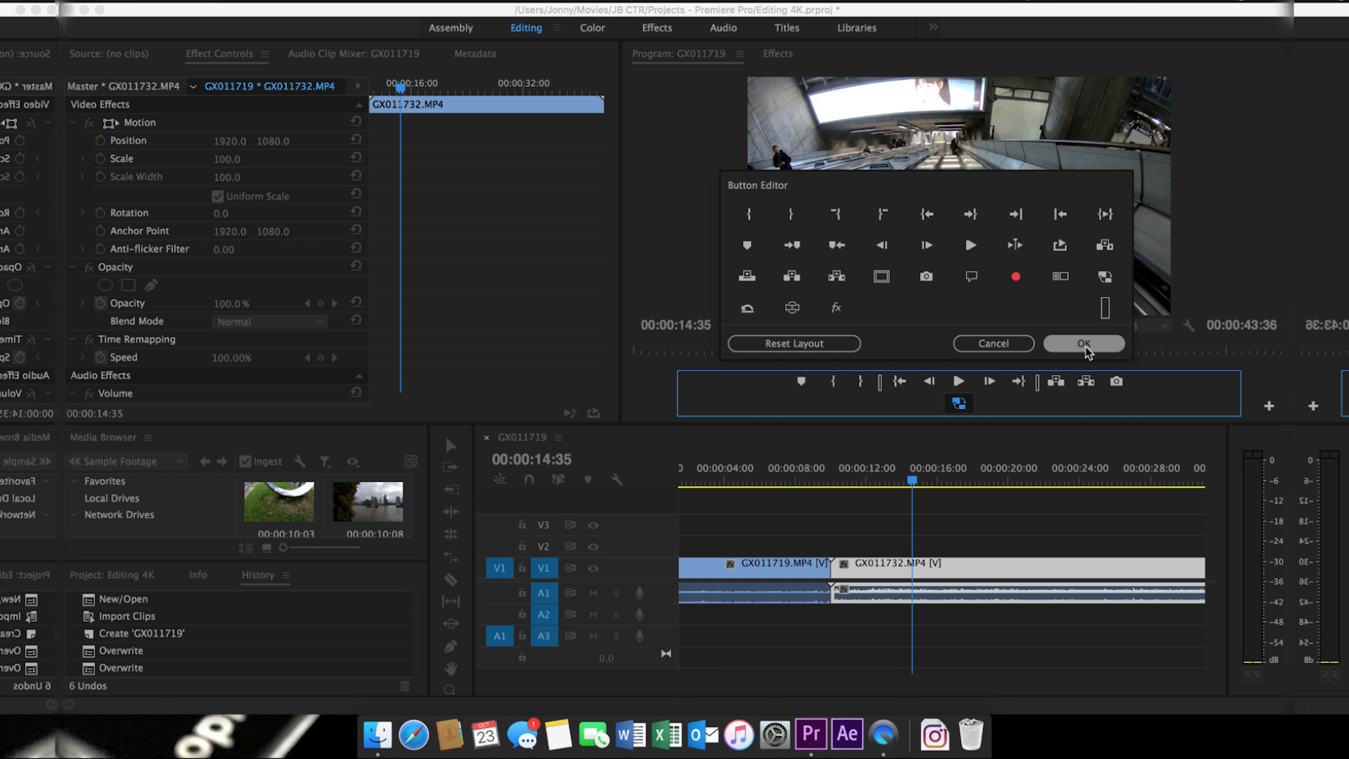
{"action": "left_click", "coordinate": [1083, 343]}
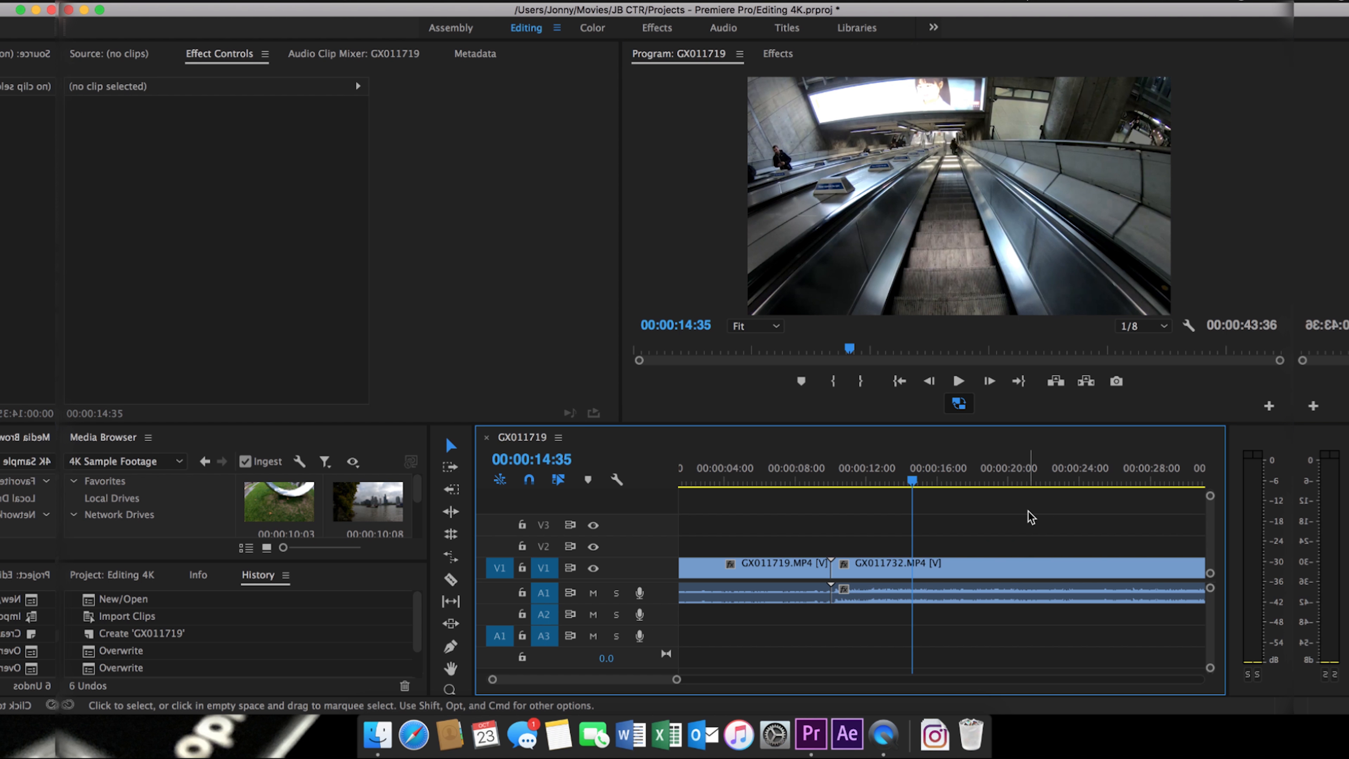
{"action": "mouse_move", "coordinate": [964, 412]}
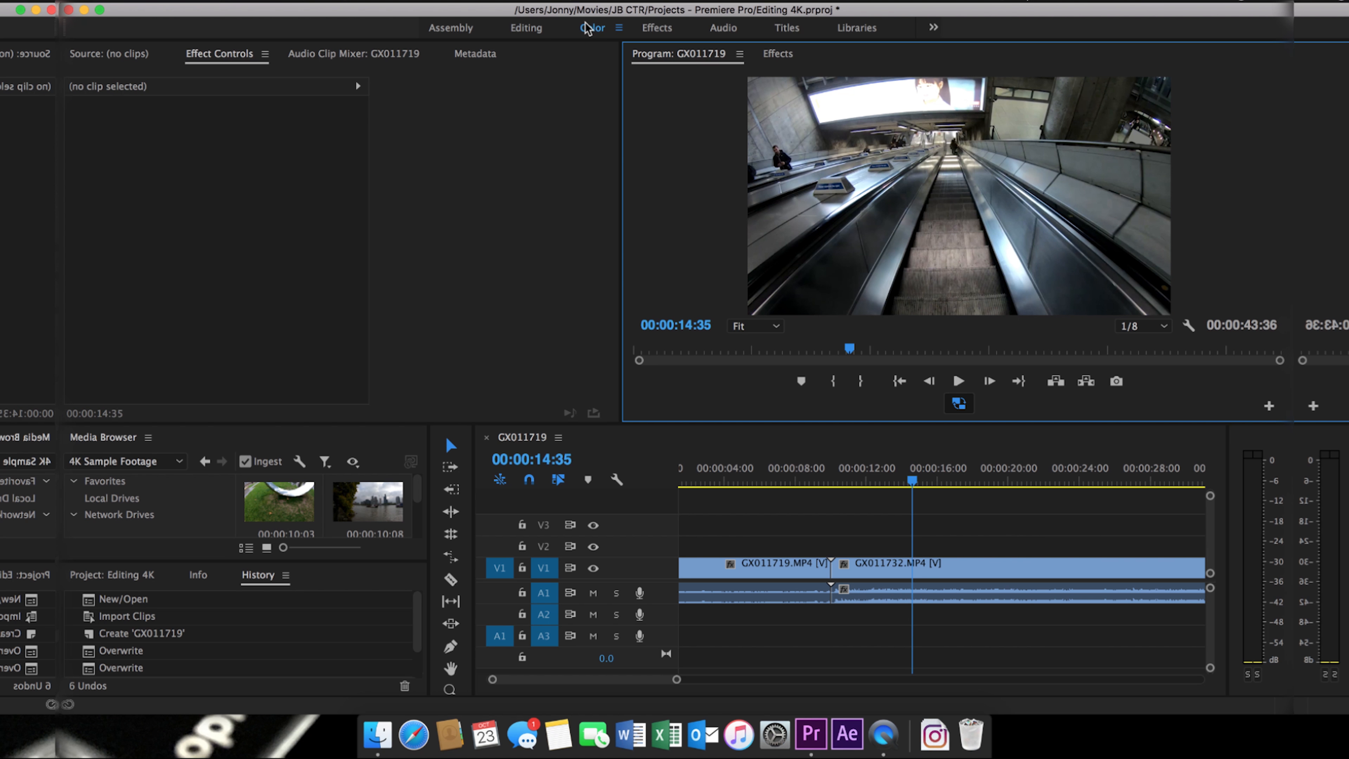
In the Color workspace, set playback resolution to Full and magnify the program view to 400%.
{"action": "left_click", "coordinate": [593, 28]}
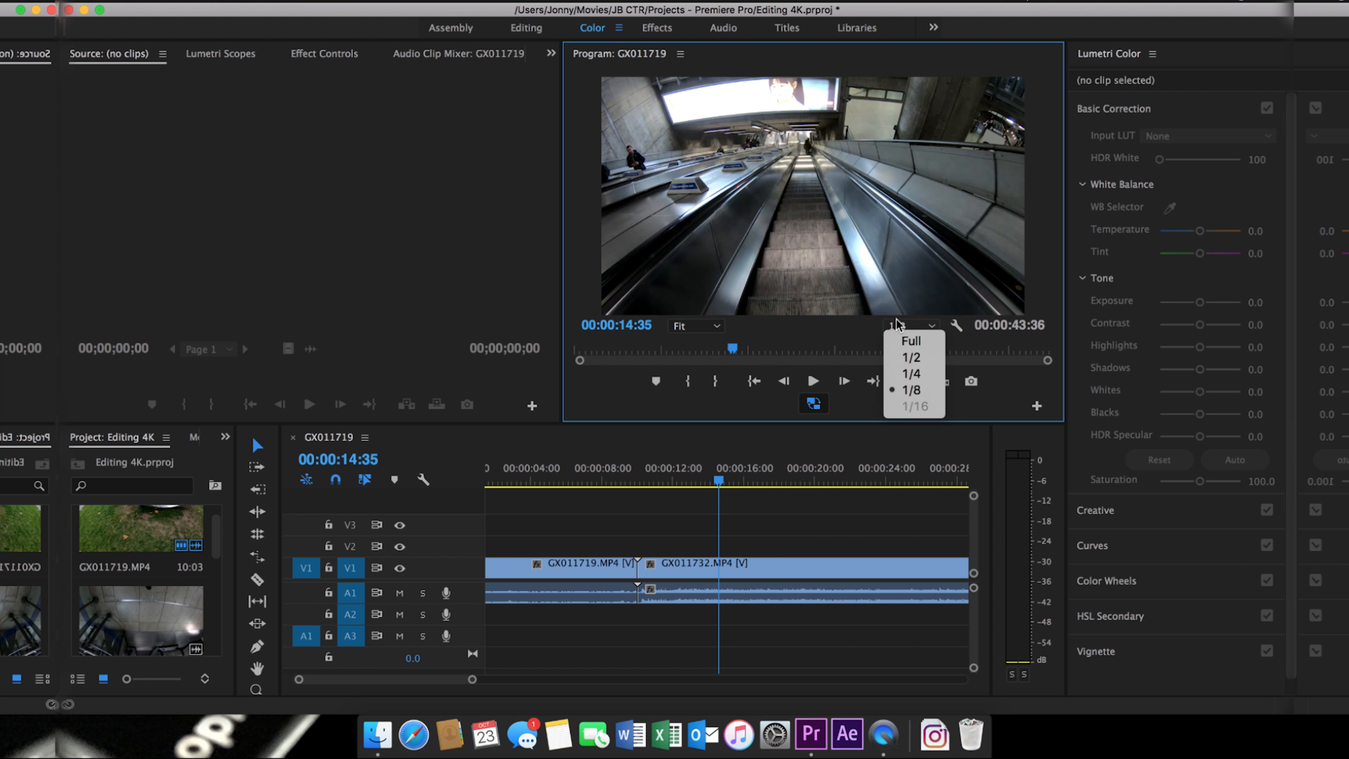
{"action": "left_click", "coordinate": [911, 342]}
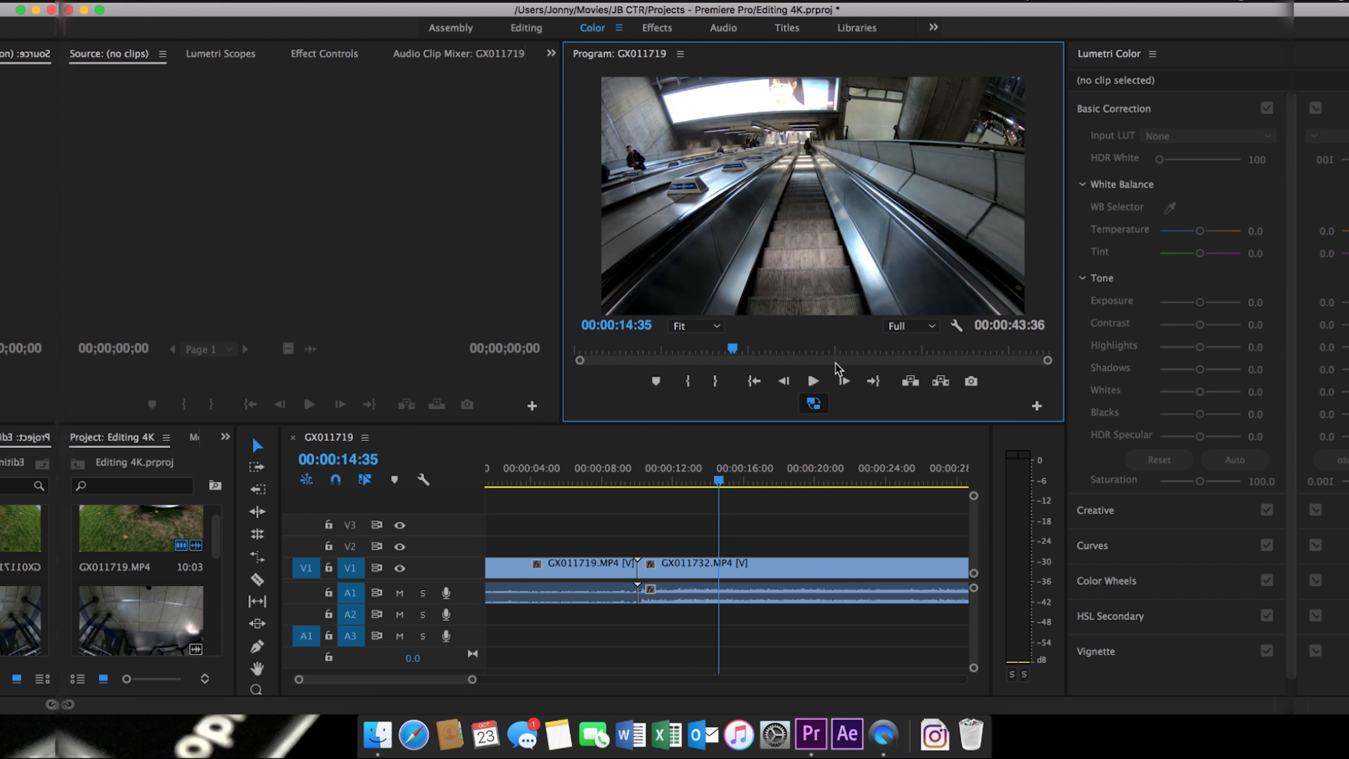
{"action": "left_click", "coordinate": [696, 326]}
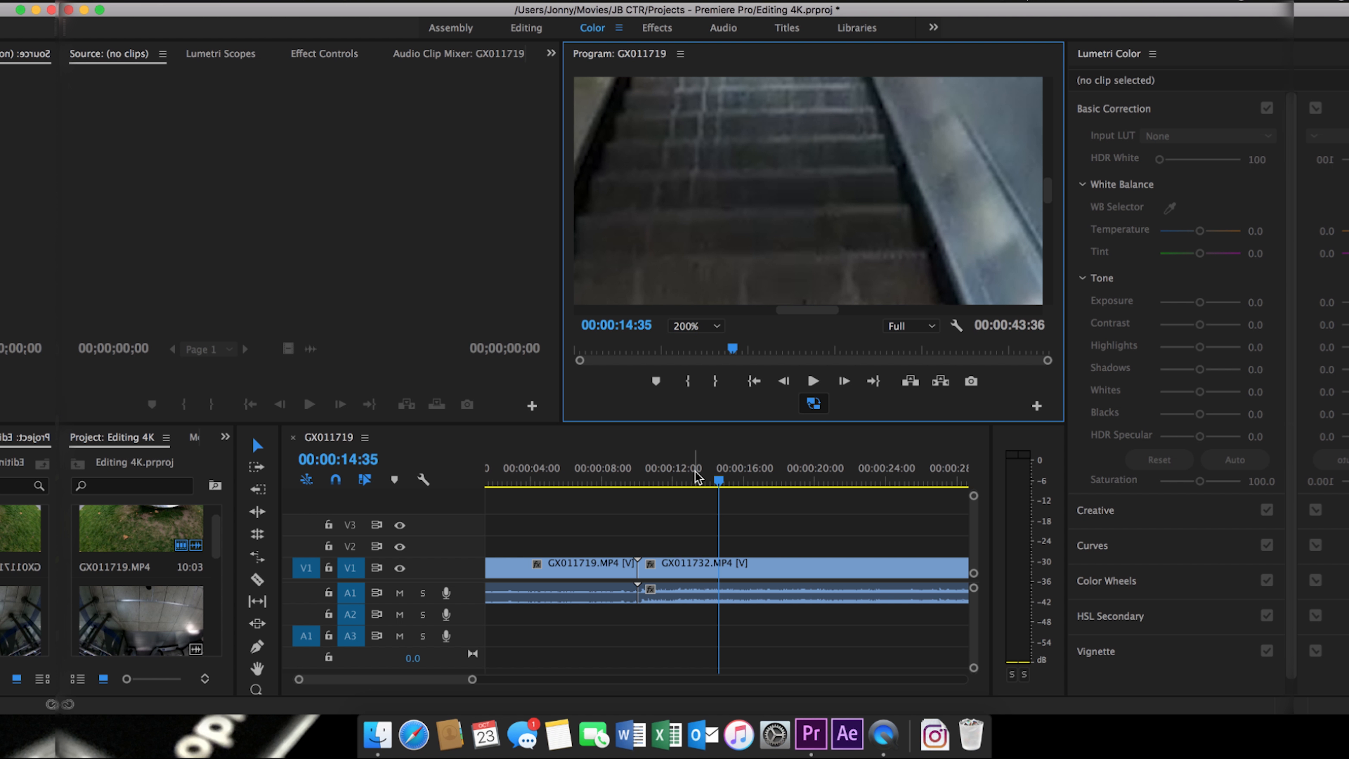
{"action": "left_click", "coordinate": [696, 326]}
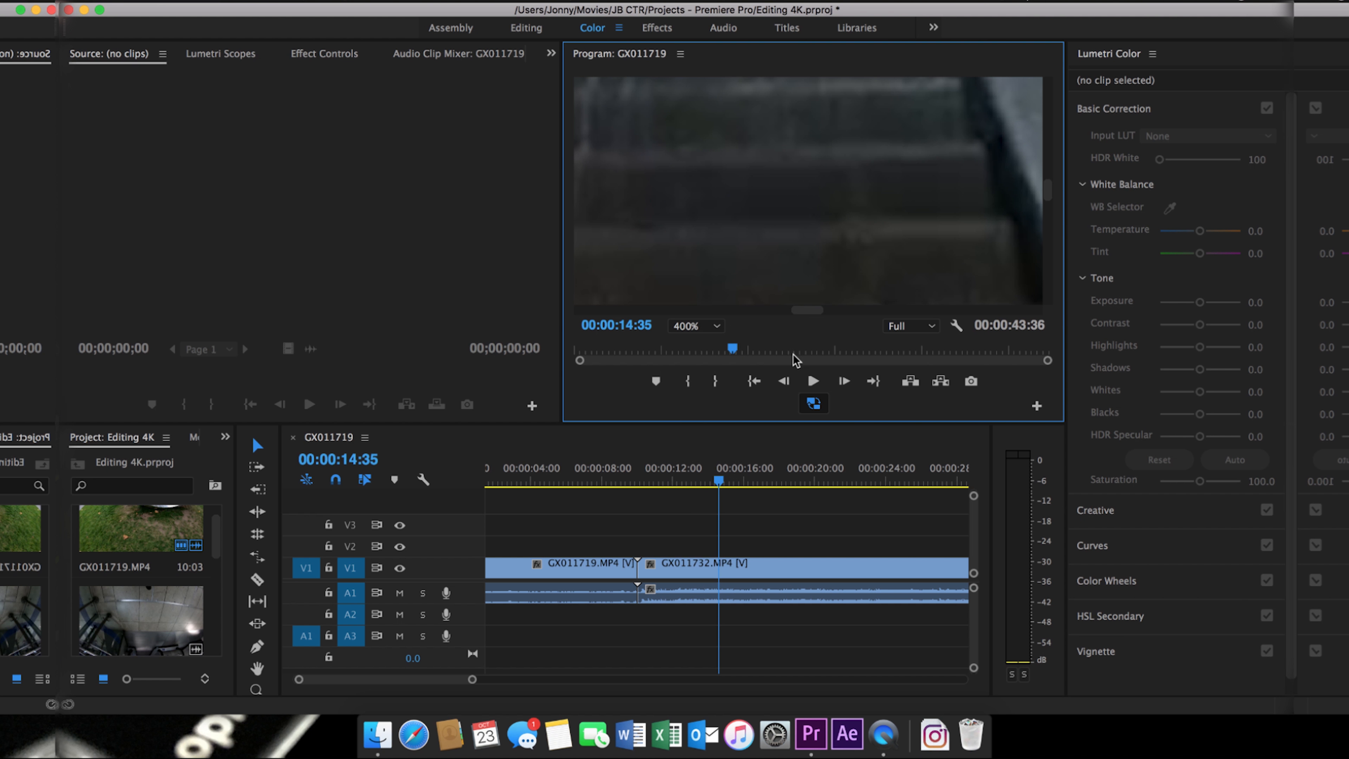
Toggle proxies off to view the original 4K media, then back on.
{"action": "left_click", "coordinate": [813, 404]}
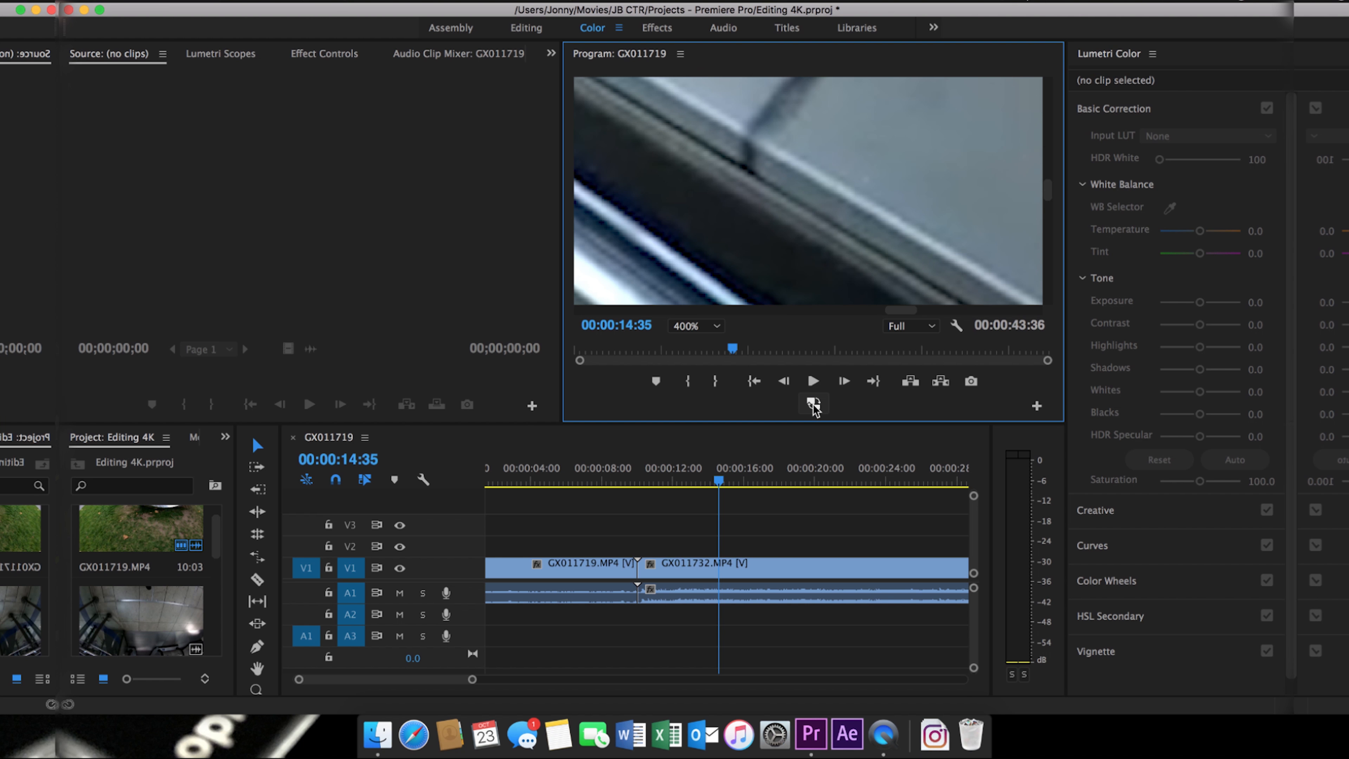
{"action": "mouse_move", "coordinate": [812, 405]}
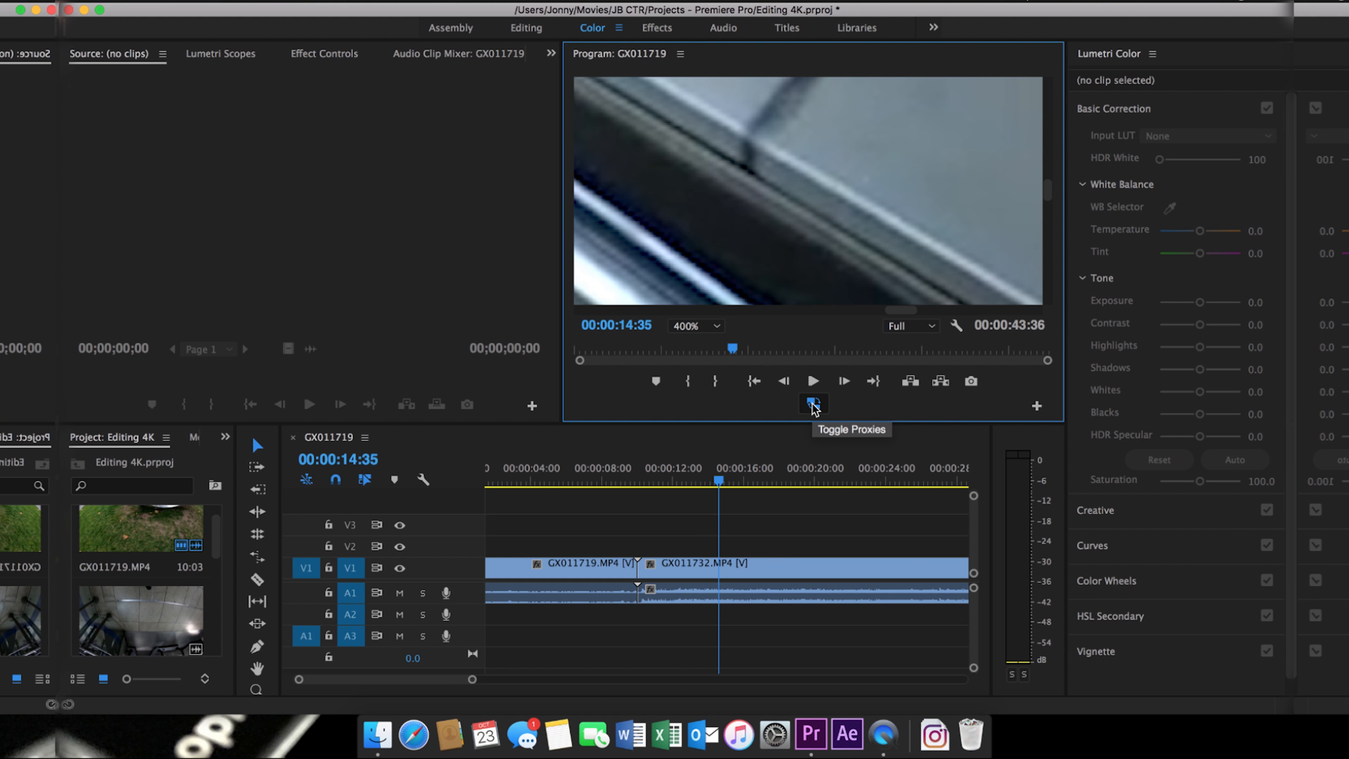
{"action": "left_click", "coordinate": [813, 404]}
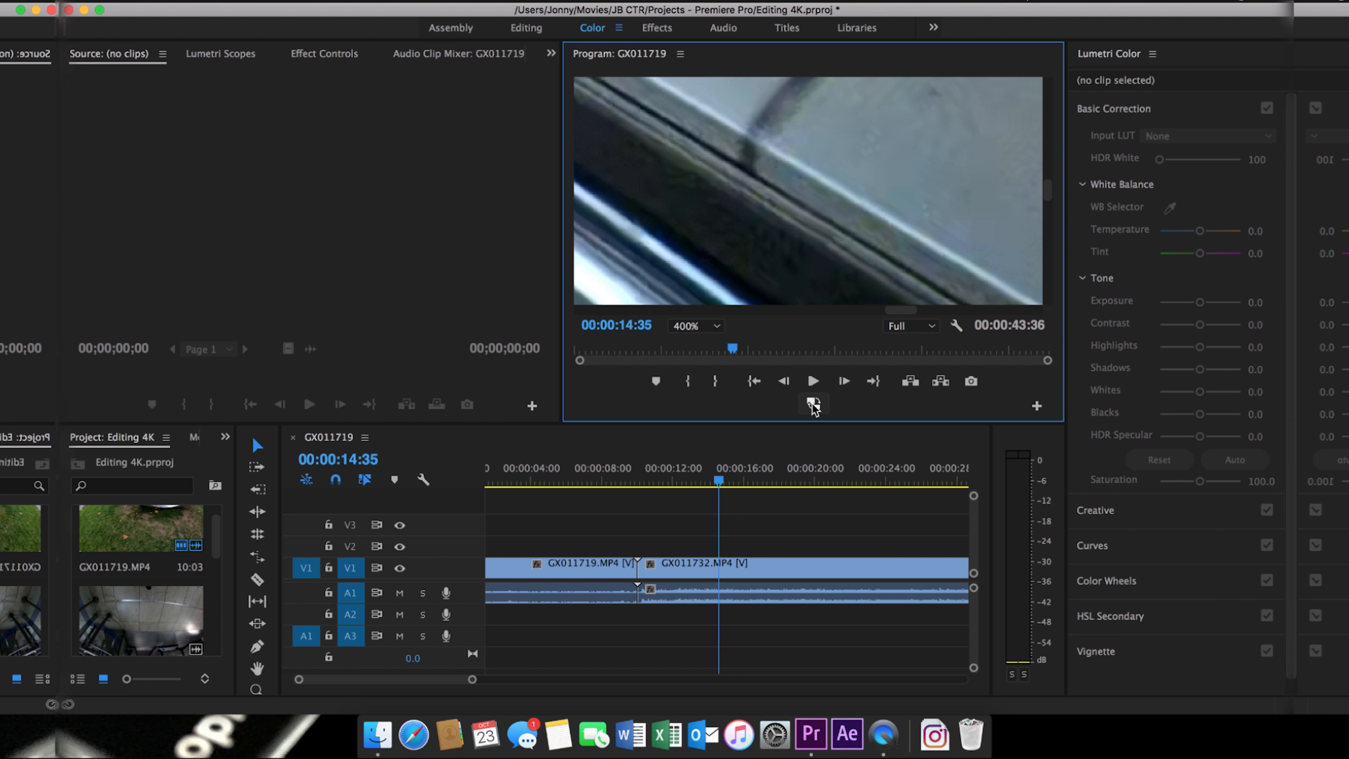